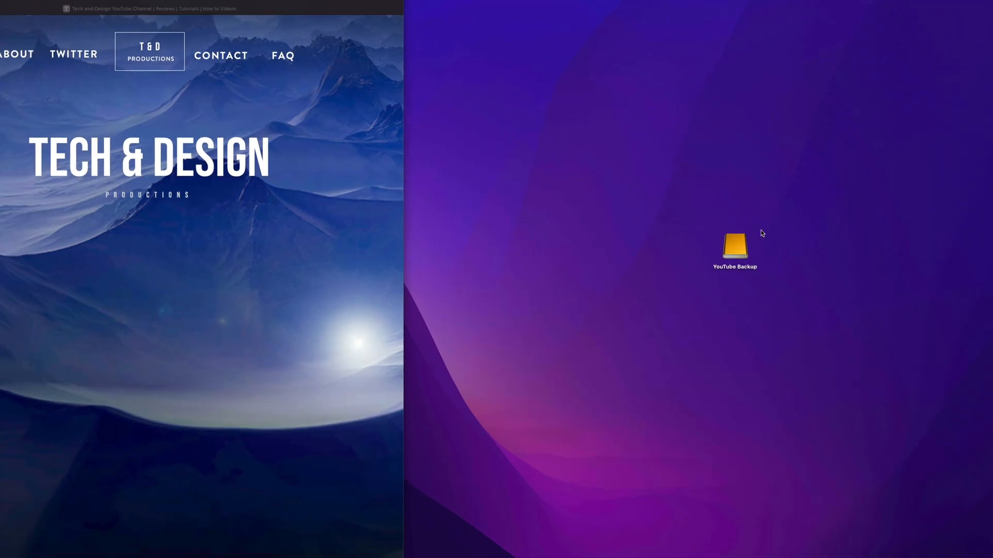
Open the YouTube Backup drive from the desktop and bring up a Finder window.
{"action": "double_click", "coordinate": [733, 246]}
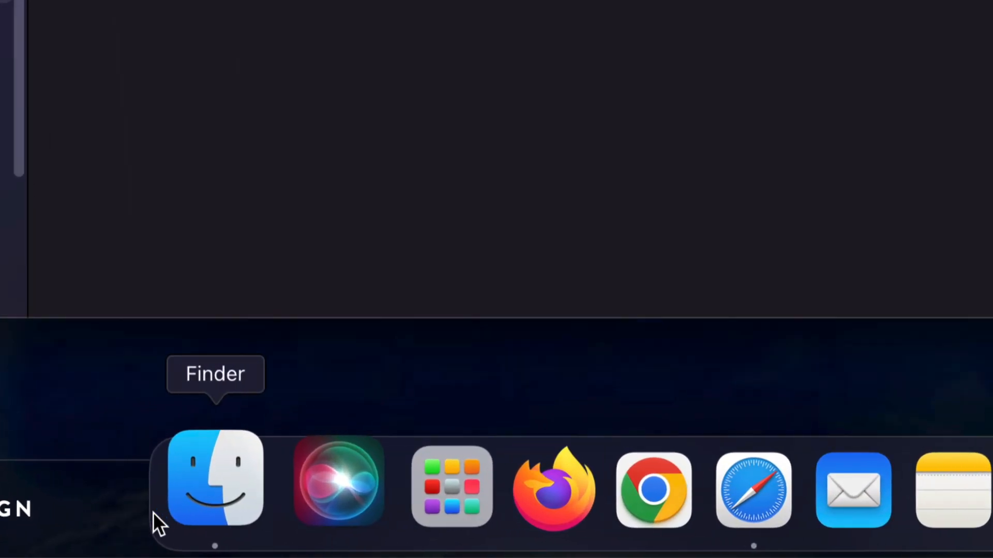
{"action": "left_click", "coordinate": [209, 485]}
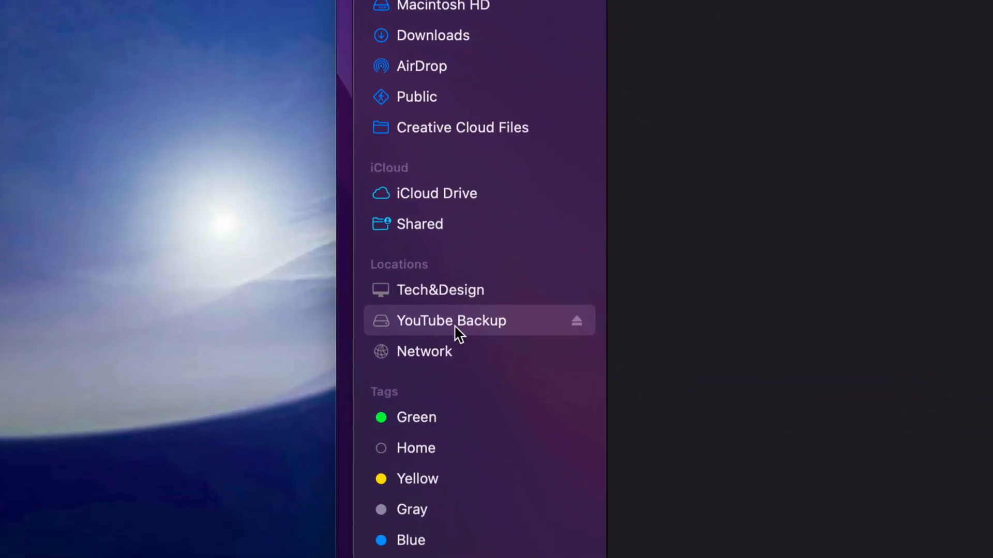
{"action": "mouse_move", "coordinate": [426, 338]}
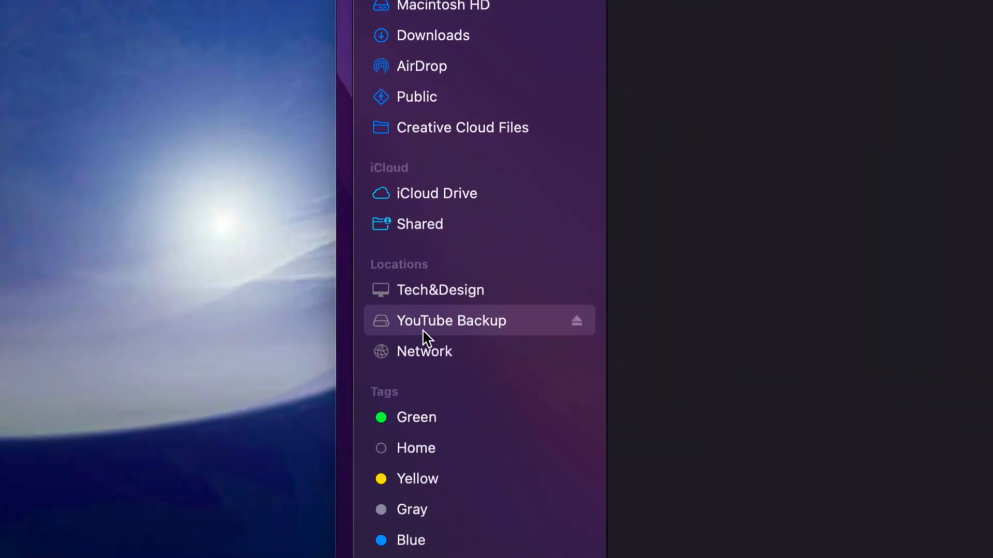
{"action": "mouse_move", "coordinate": [511, 341]}
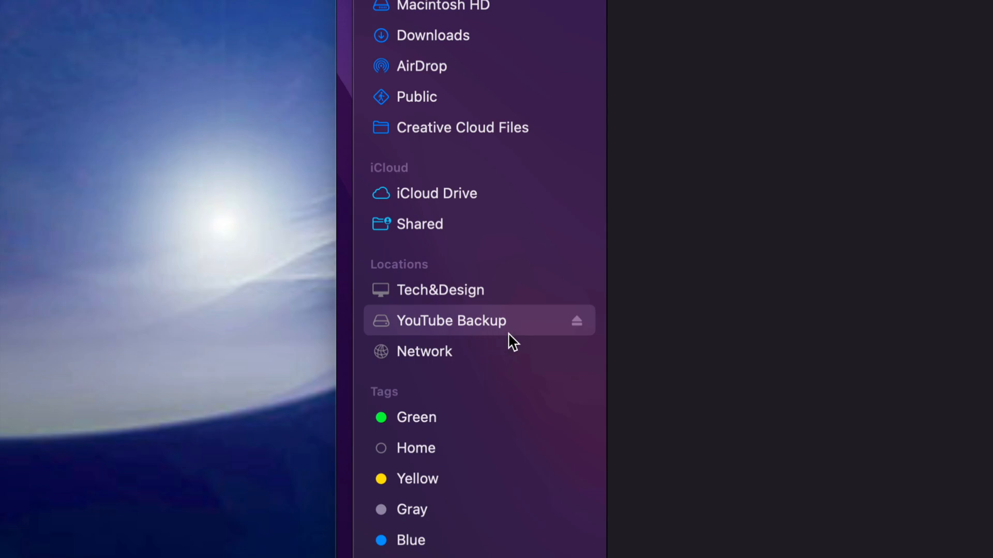
{"action": "mouse_move", "coordinate": [642, 293]}
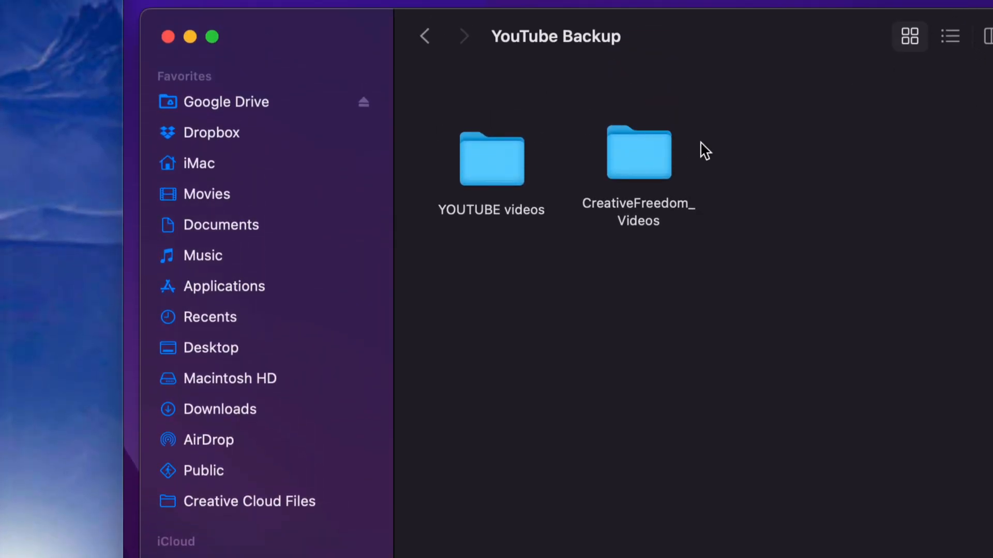
Open the CreativeFreedom_Videos folder and bring up actions for paddleboardinggirl spin.mov.
{"action": "left_click", "coordinate": [637, 152]}
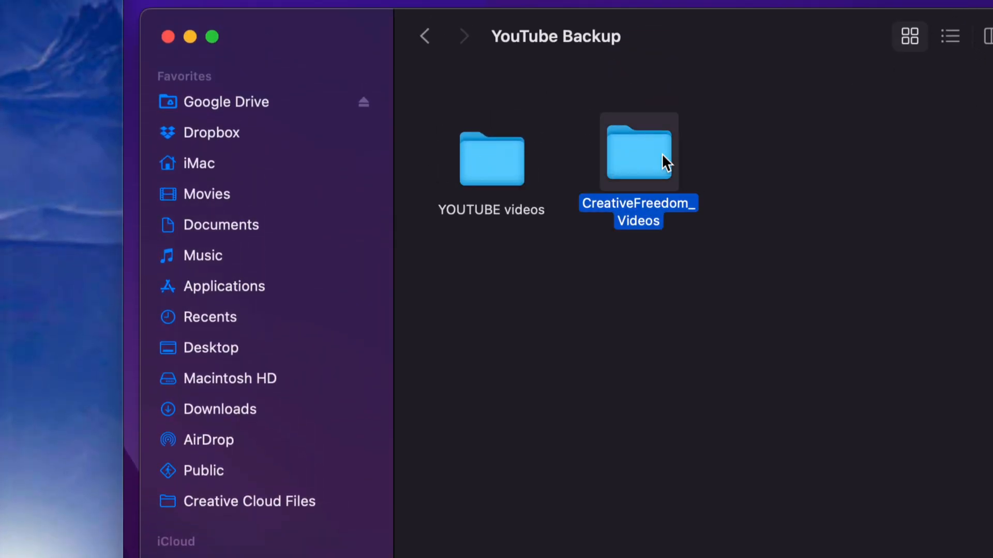
{"action": "double_click", "coordinate": [637, 150]}
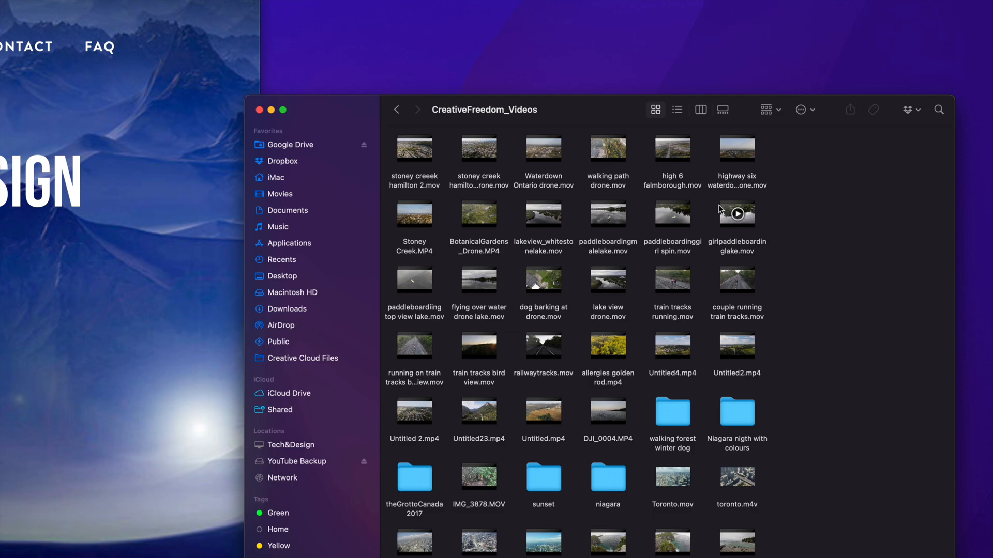
{"action": "mouse_move", "coordinate": [767, 268]}
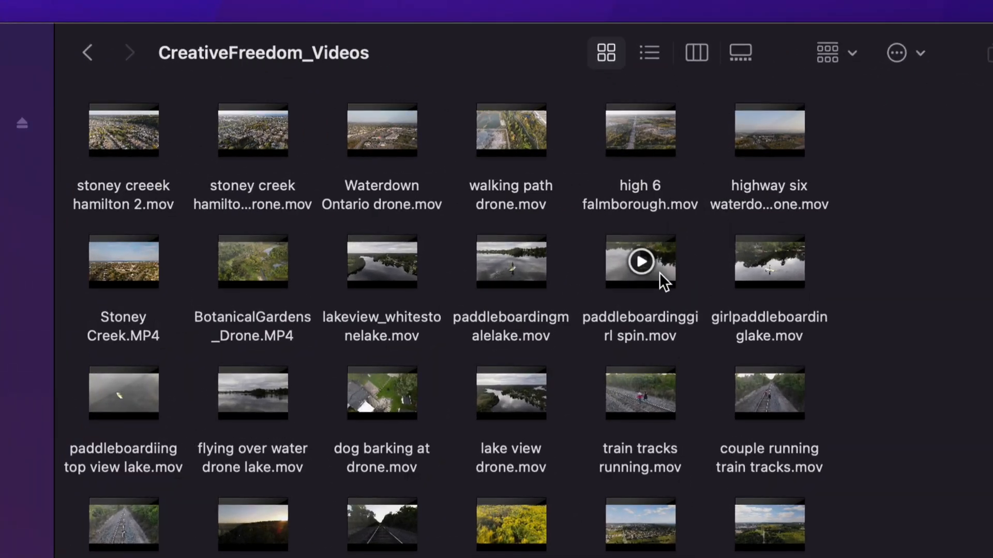
{"action": "right_click", "coordinate": [640, 262]}
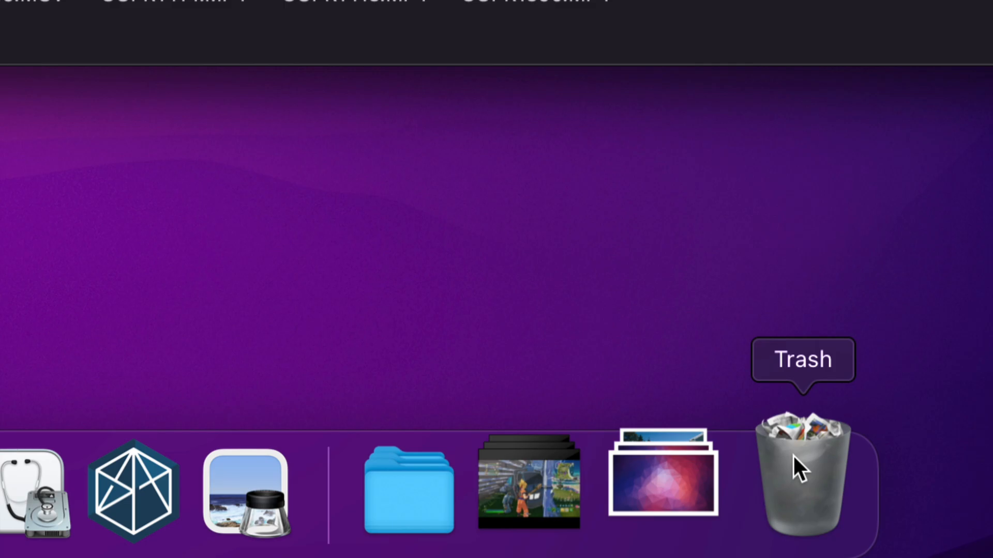
Empty the Trash from the Dock and confirm permanent erasure.
{"action": "right_click", "coordinate": [801, 478]}
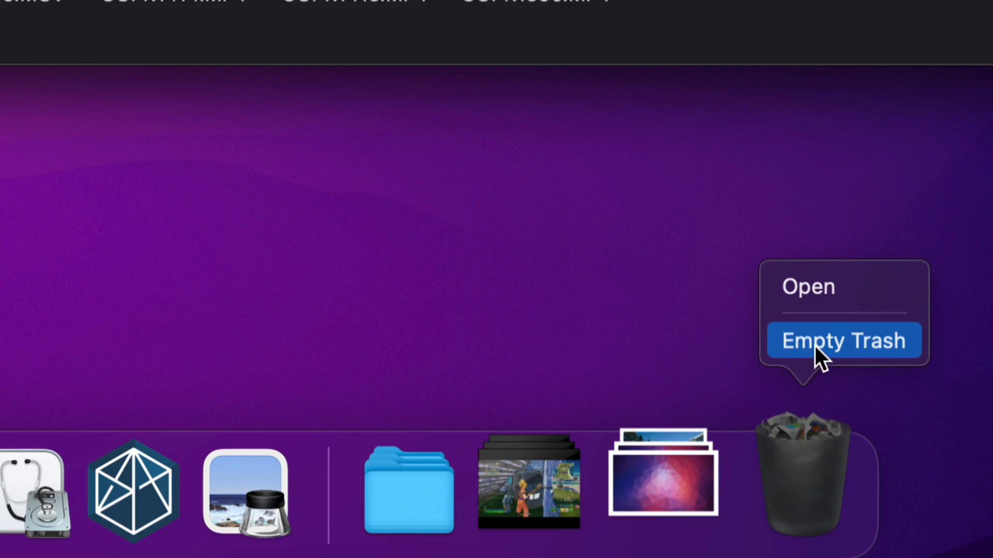
{"action": "left_click", "coordinate": [843, 341]}
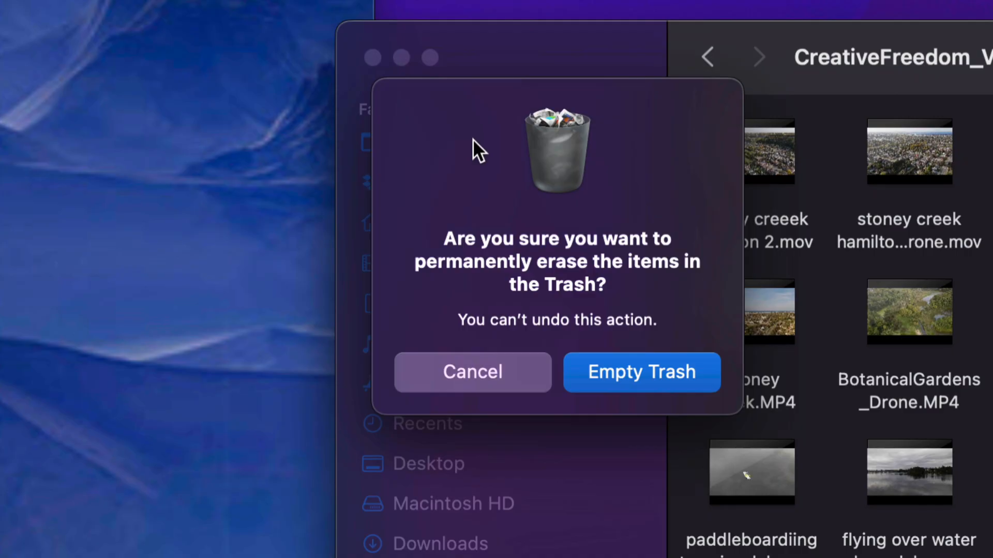
{"action": "left_click", "coordinate": [641, 372]}
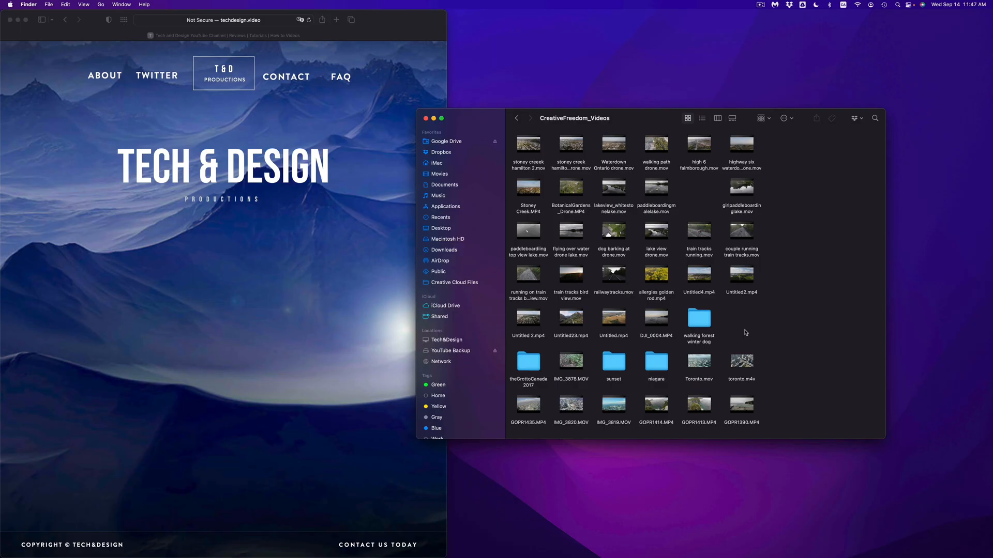
{"action": "mouse_move", "coordinate": [777, 368]}
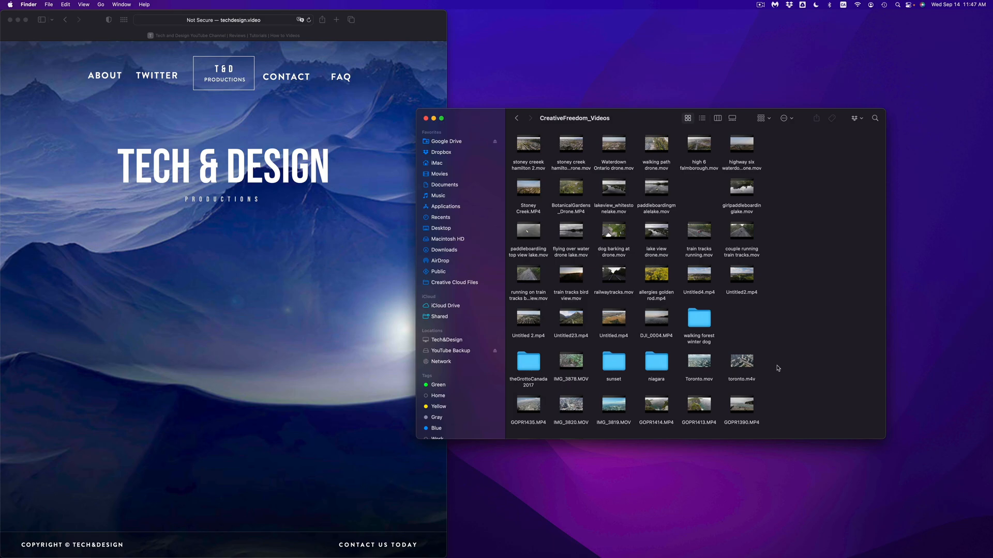
Drag toronto.m4v from CreativeFreedom_Videos into the Trash.
{"action": "left_click", "coordinate": [741, 361]}
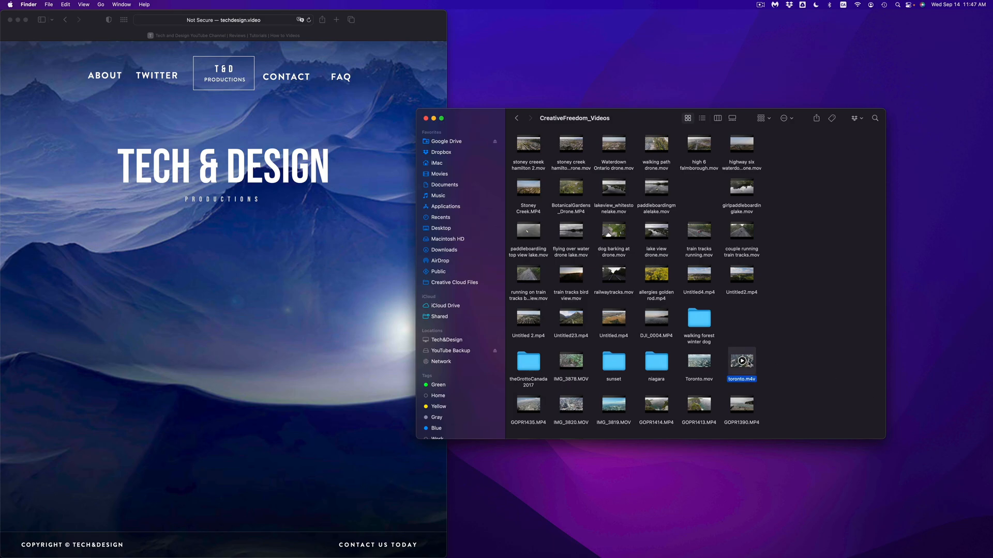
{"action": "left_click_drag", "start_coordinate": [741, 360], "coordinate": [837, 532]}
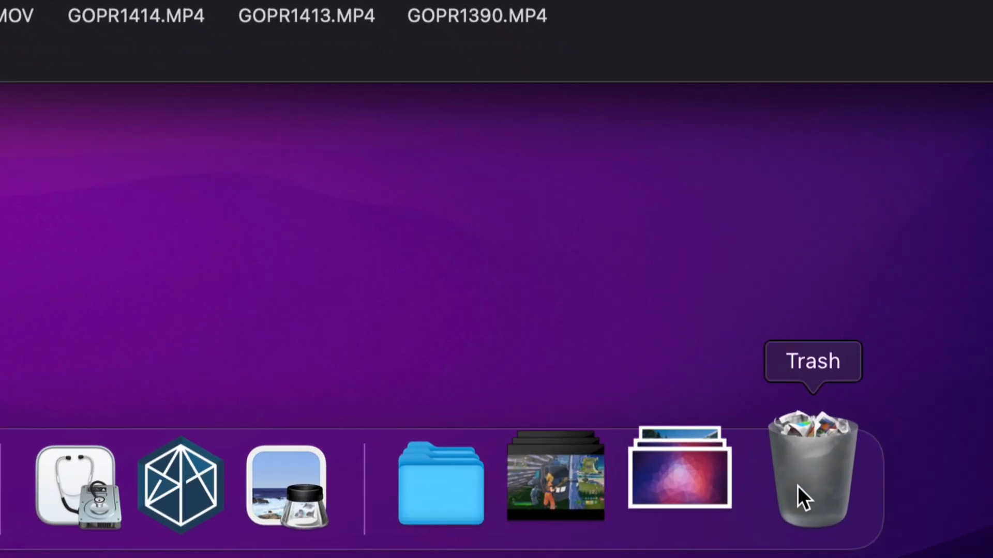
{"action": "left_click", "coordinate": [813, 468]}
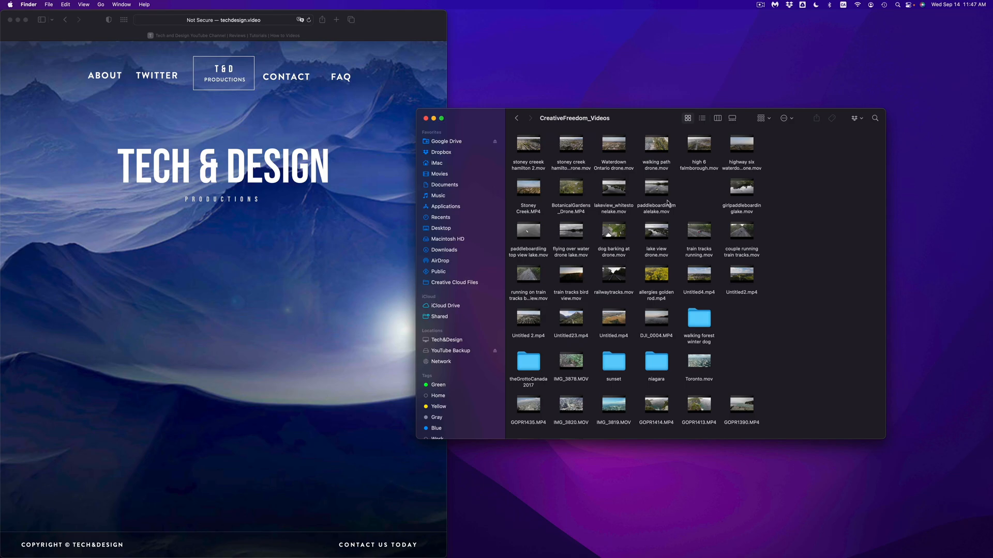
Open the sunset folder, find it empty, and return to CreativeFreedom_Videos.
{"action": "left_click", "coordinate": [613, 360]}
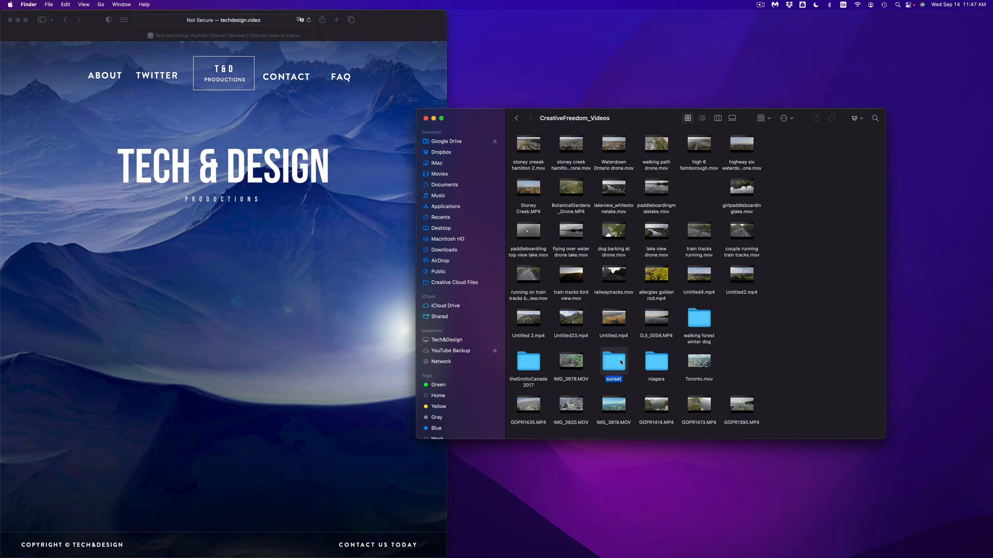
{"action": "double_click", "coordinate": [613, 361]}
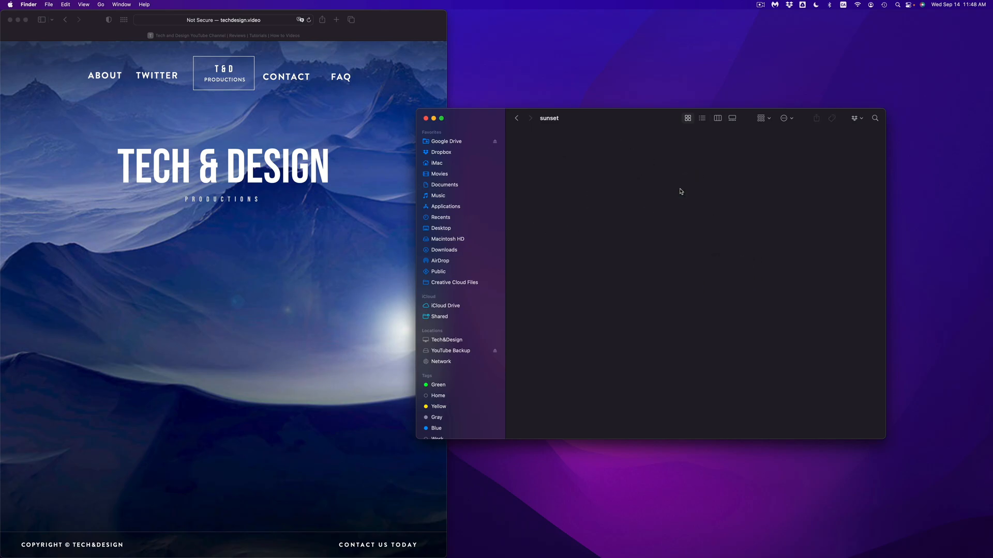
{"action": "mouse_move", "coordinate": [655, 186]}
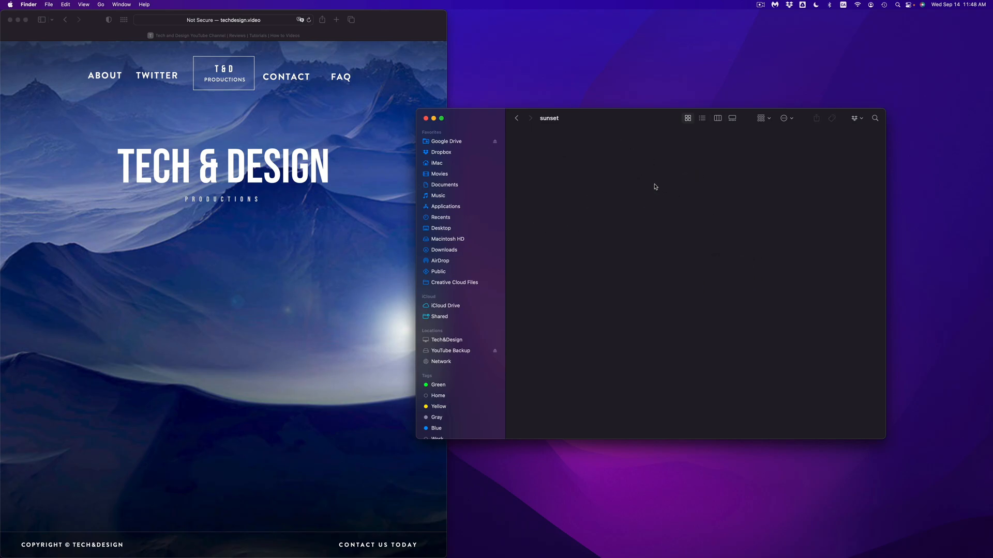
{"action": "left_click", "coordinate": [517, 118]}
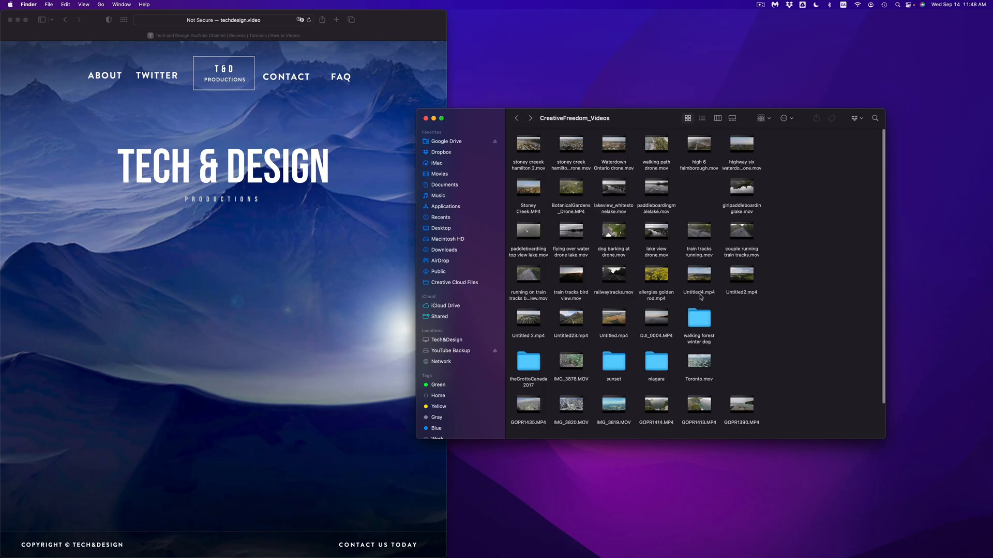
Select and delete every file in theGrottoCanada2017, then step back out twice.
{"action": "double_click", "coordinate": [528, 363]}
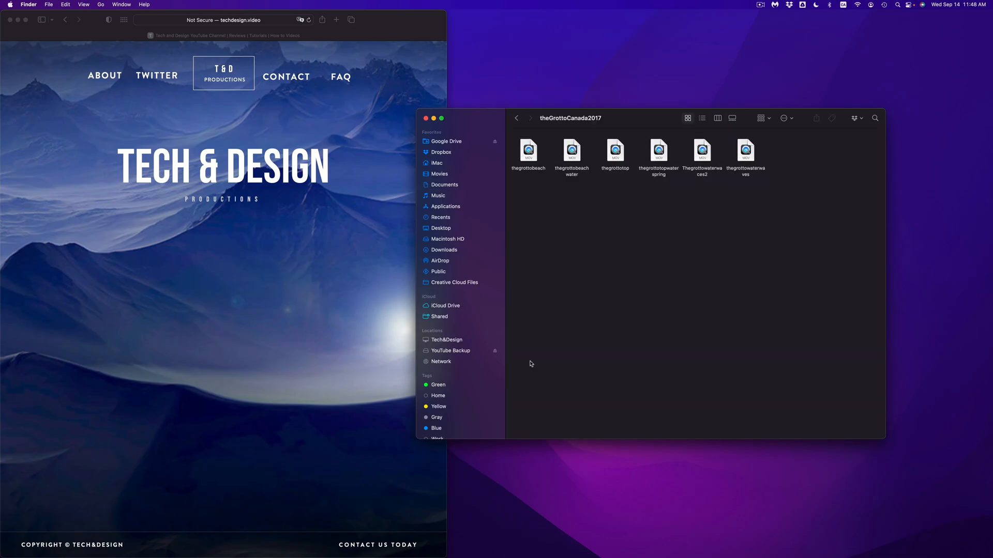
{"action": "key", "text": "cmd+a"}
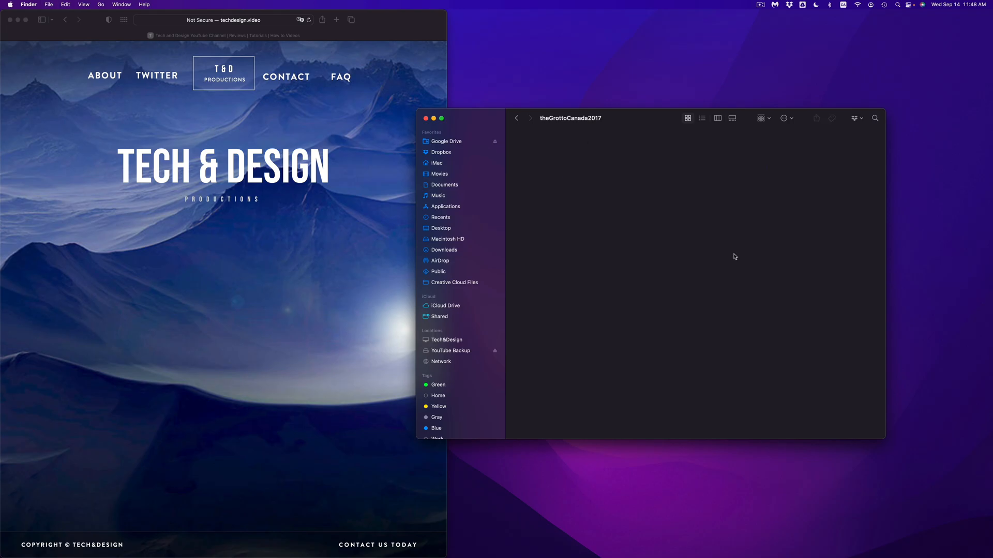
{"action": "left_click", "coordinate": [517, 118]}
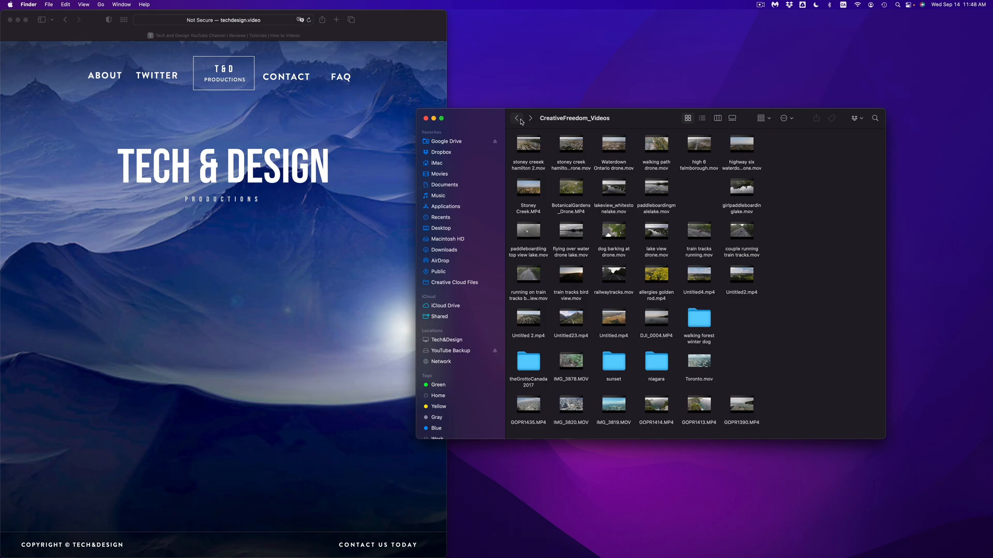
{"action": "left_click", "coordinate": [440, 217]}
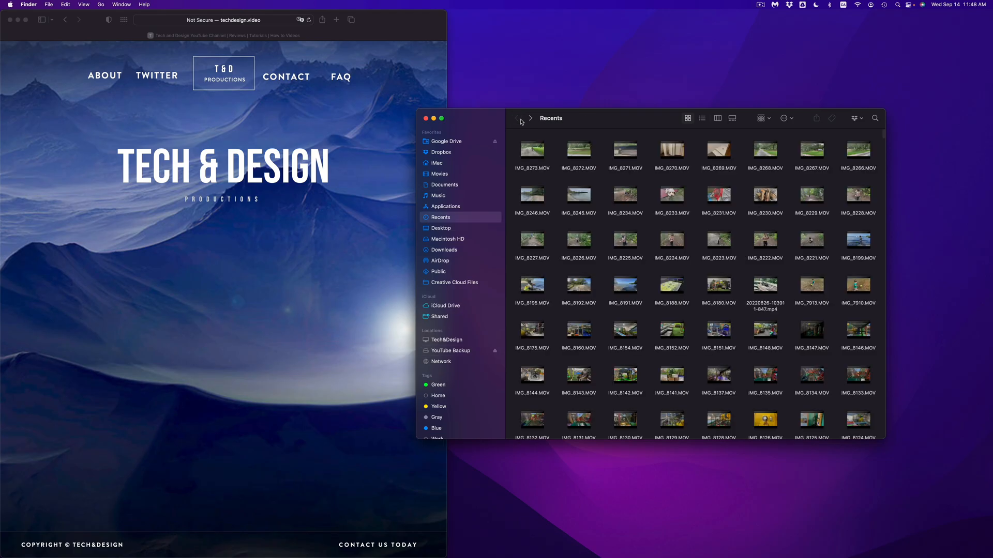
Get Info on YOUTUBE videos (7.97 TB, 9,897 items), then close the Finder window.
{"action": "left_click", "coordinate": [451, 350]}
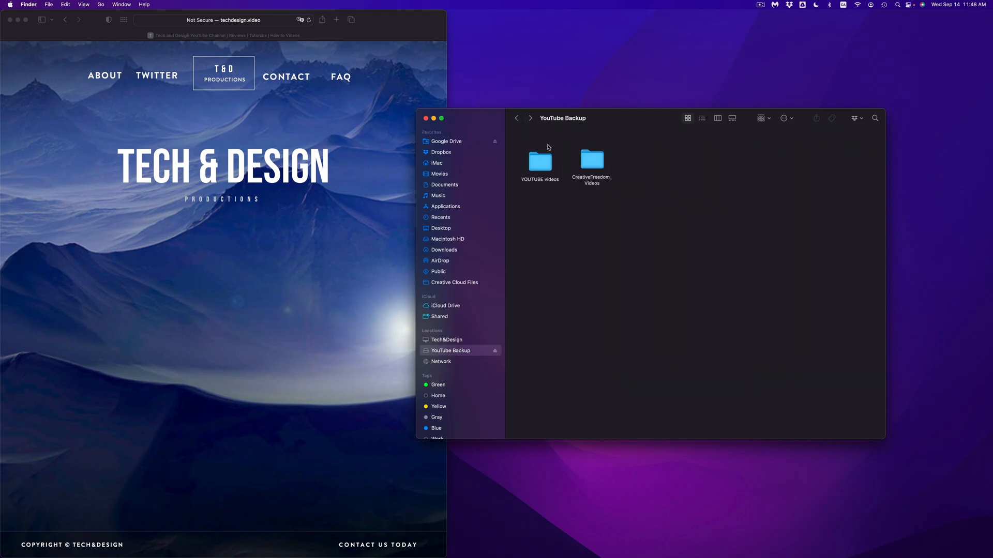
{"action": "right_click", "coordinate": [540, 158]}
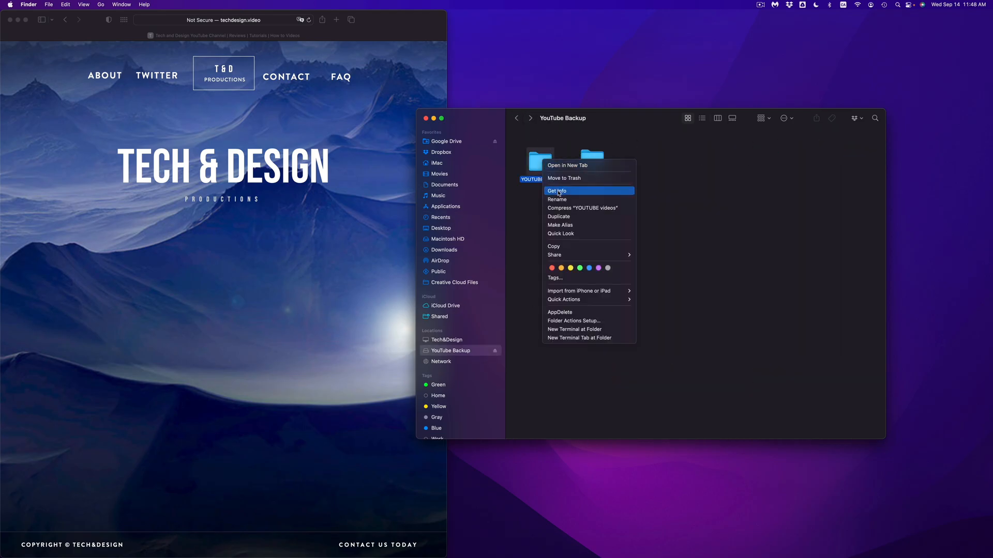
{"action": "left_click", "coordinate": [556, 190]}
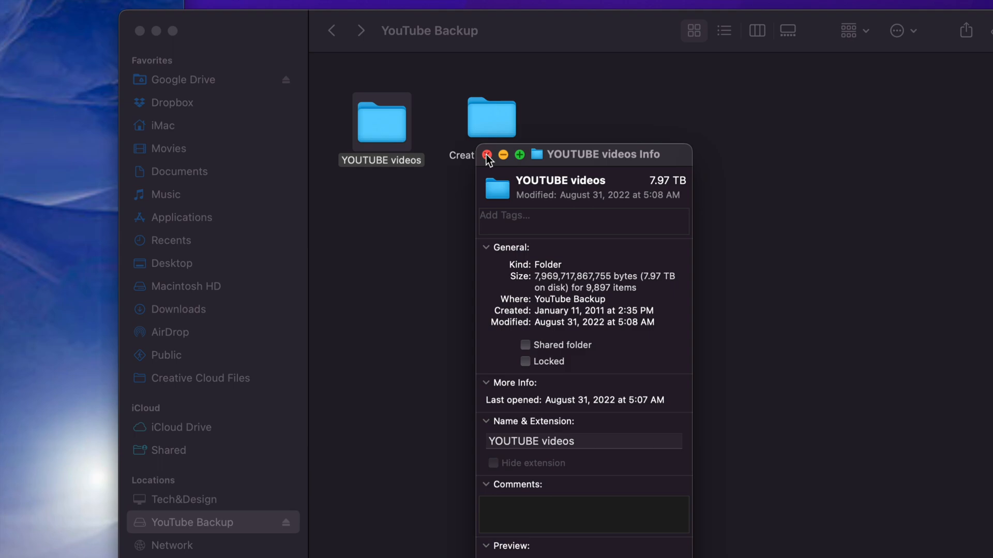
{"action": "left_click", "coordinate": [488, 154]}
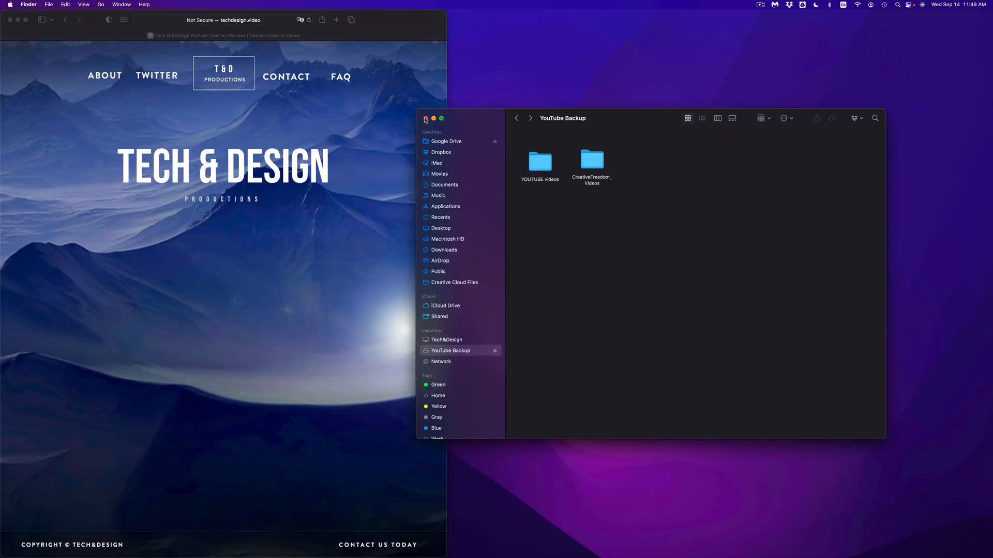
{"action": "left_click", "coordinate": [426, 118]}
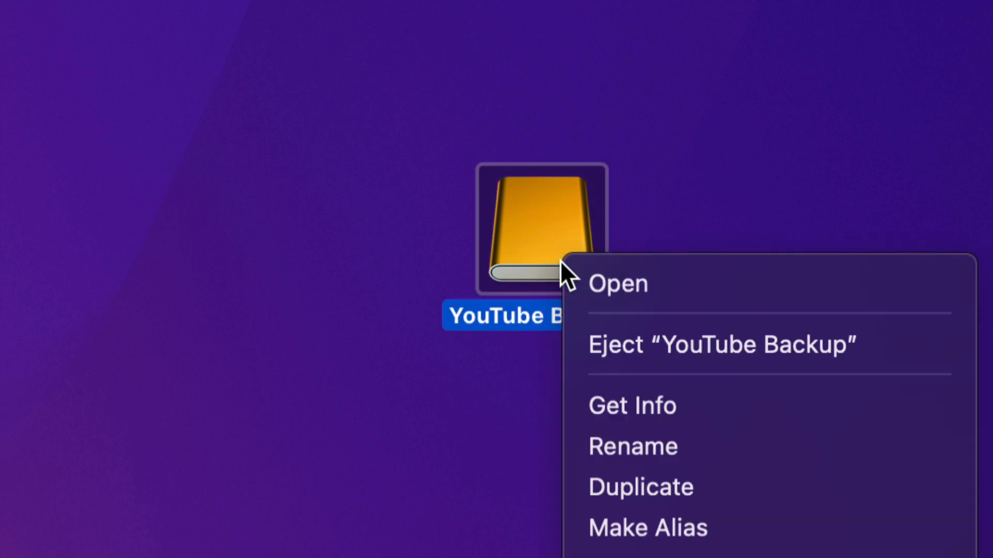
{"action": "mouse_move", "coordinate": [633, 405]}
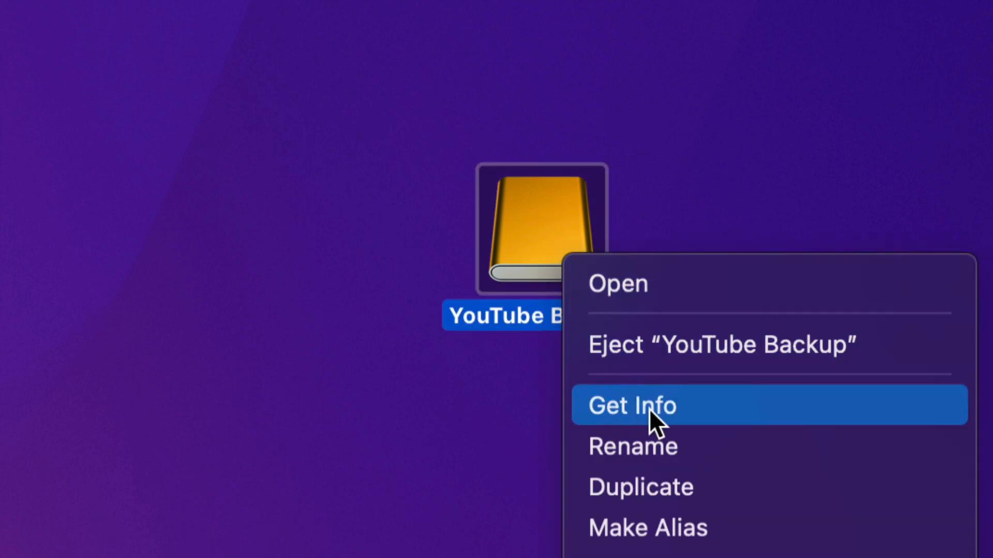
Show the YouTube Backup drive's info to review its sharing permissions.
{"action": "left_click", "coordinate": [632, 406]}
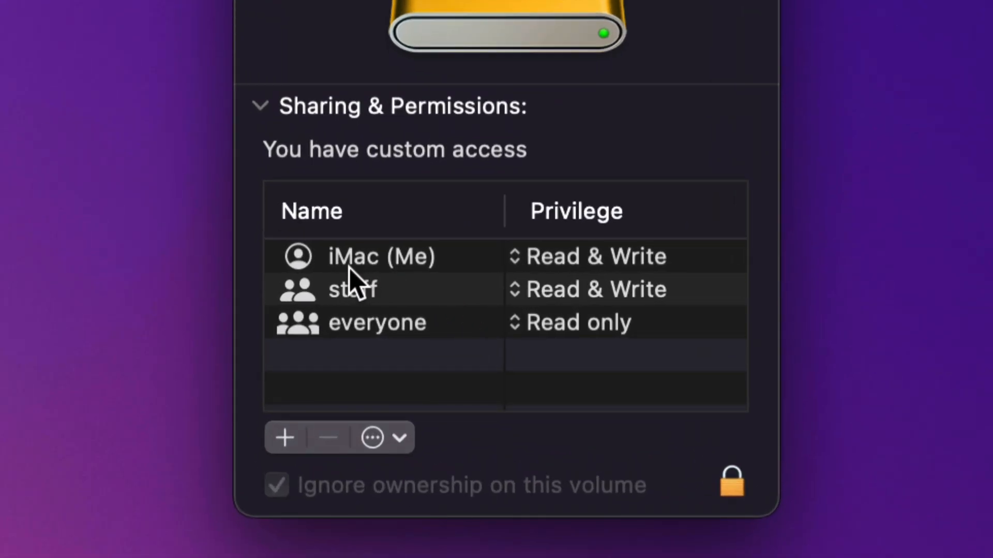
{"action": "mouse_move", "coordinate": [342, 273]}
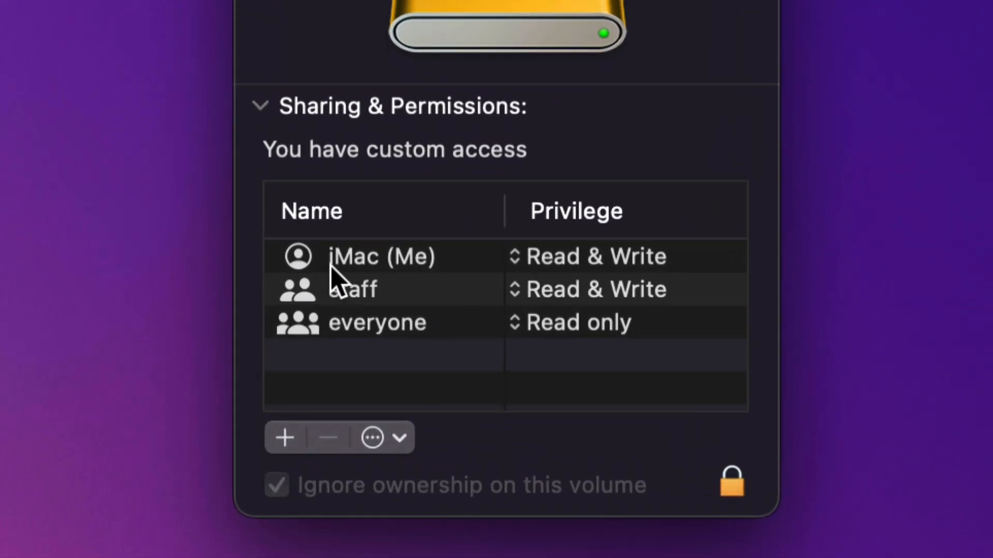
{"action": "mouse_move", "coordinate": [440, 288]}
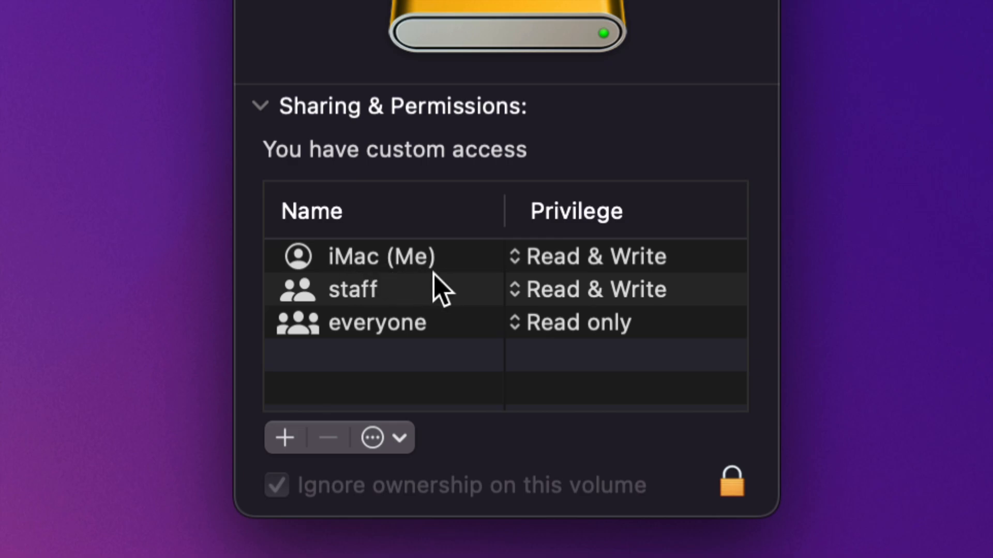
{"action": "mouse_move", "coordinate": [554, 276]}
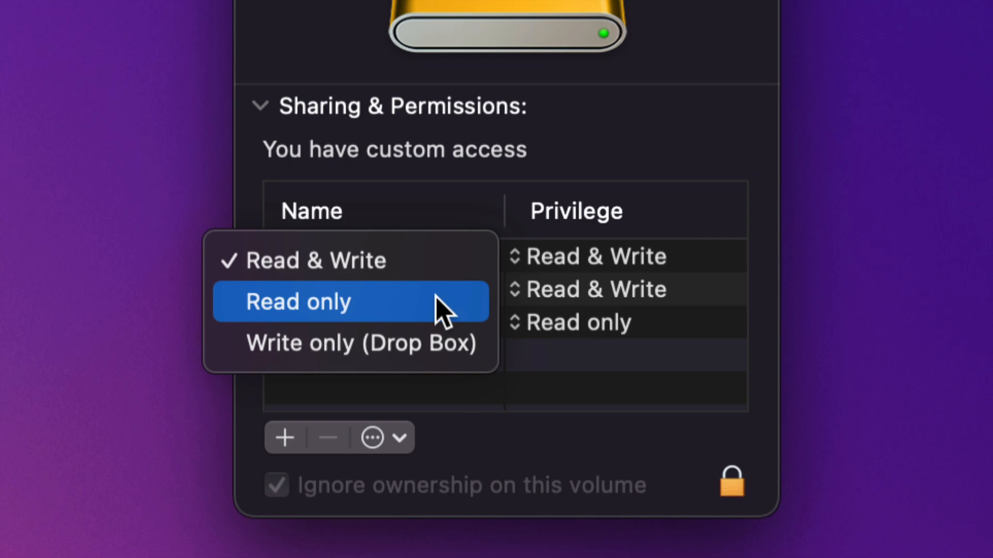
{"action": "mouse_move", "coordinate": [323, 262]}
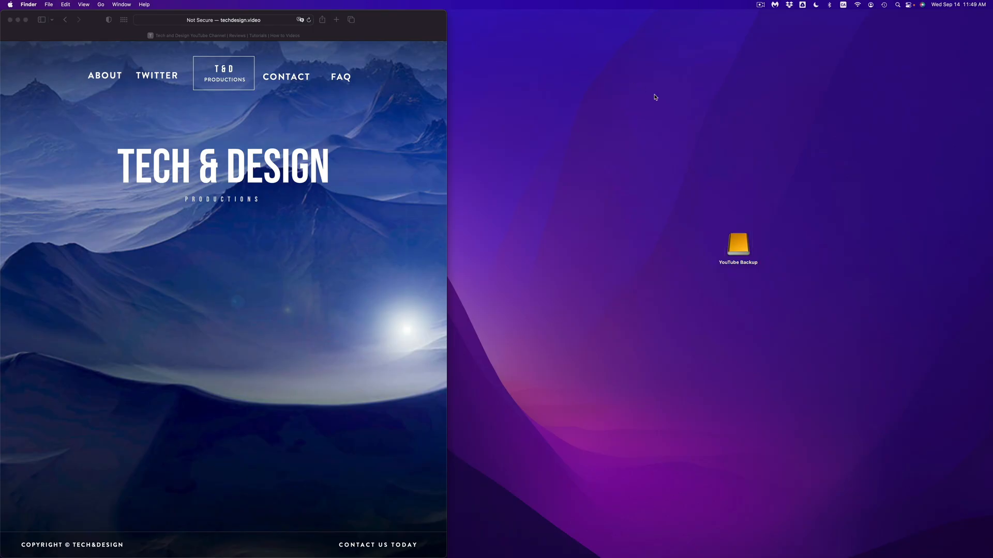
Open the YouTube Backup drive and view the YOUTUBE videos folder's info and permissions.
{"action": "left_click", "coordinate": [737, 245]}
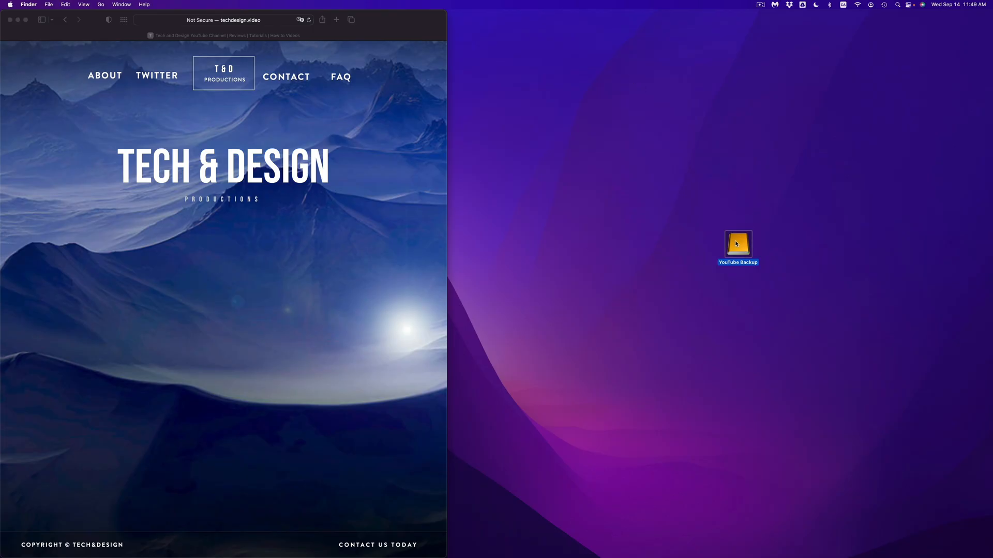
{"action": "double_click", "coordinate": [737, 243]}
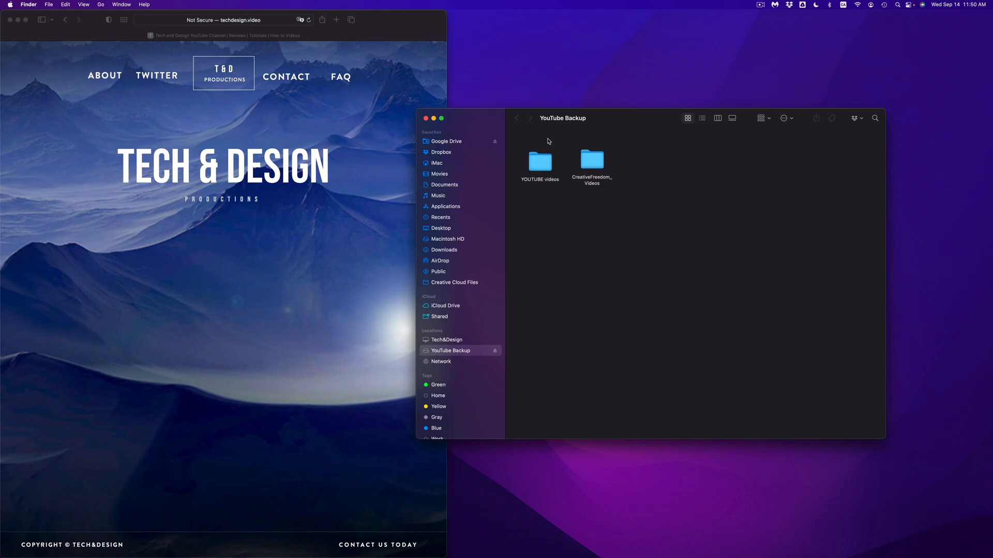
{"action": "right_click", "coordinate": [539, 160]}
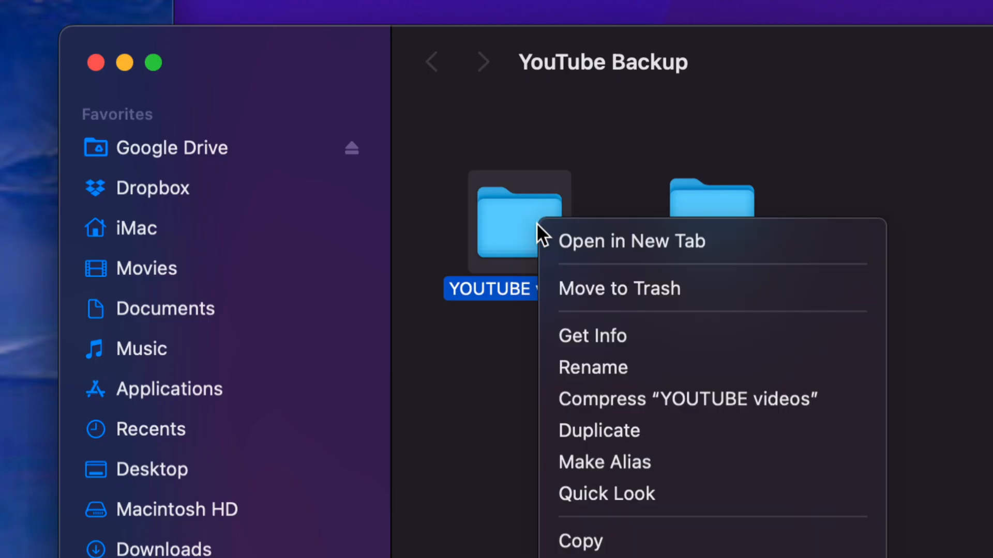
{"action": "mouse_move", "coordinate": [592, 335]}
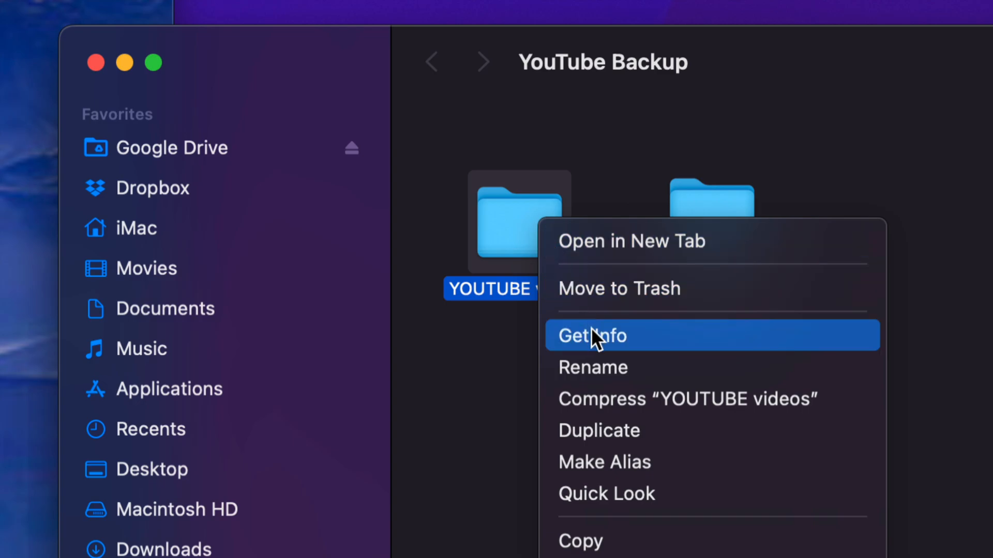
{"action": "left_click", "coordinate": [592, 335]}
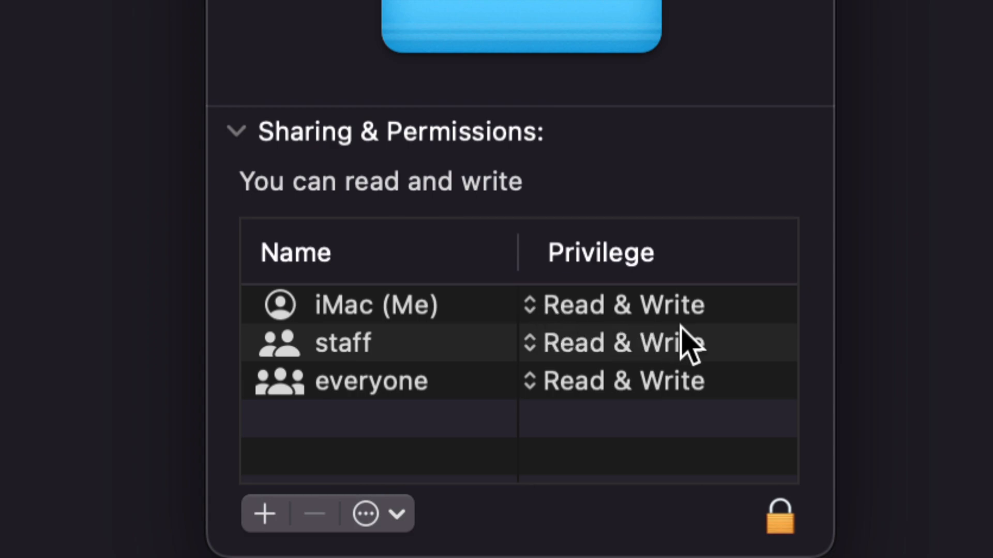
{"action": "mouse_move", "coordinate": [651, 313]}
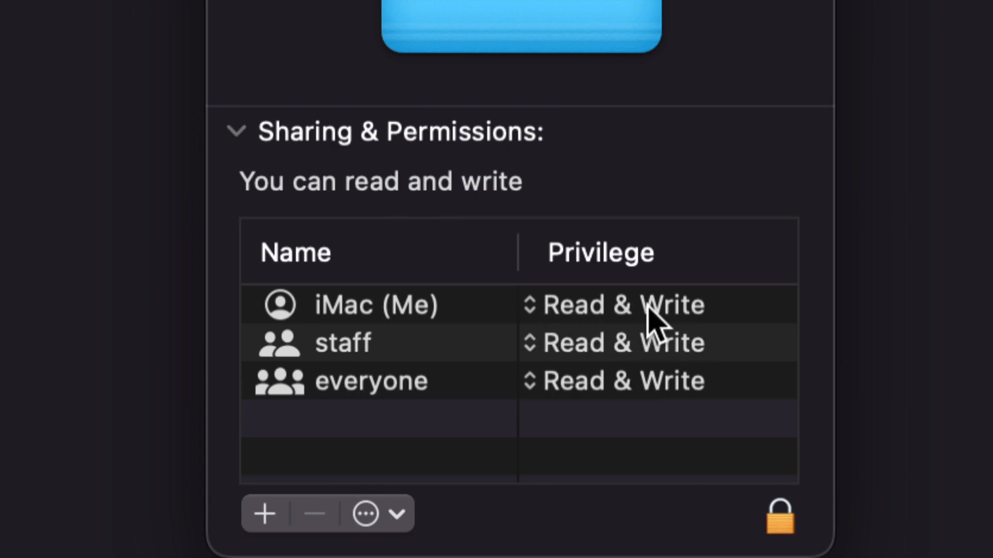
{"action": "mouse_move", "coordinate": [497, 323]}
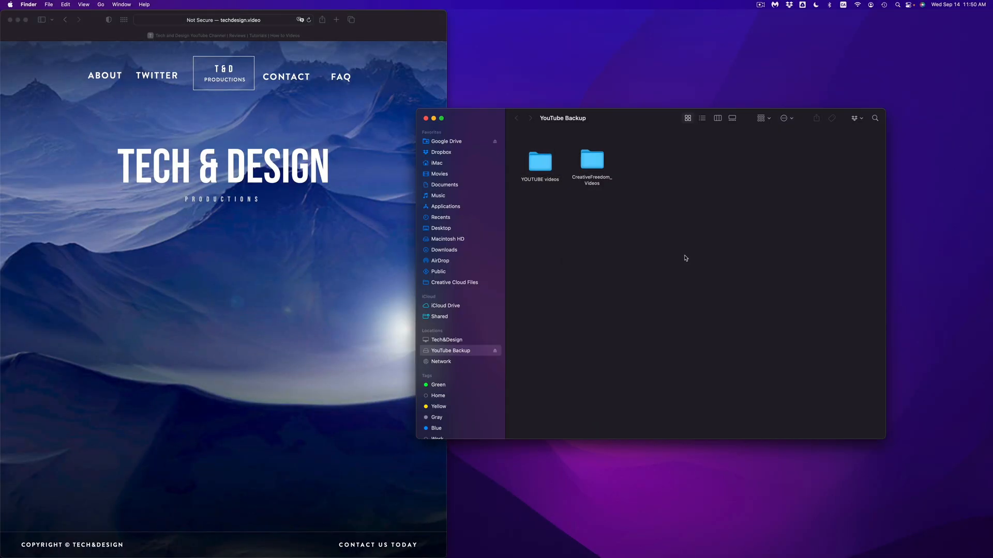
{"action": "mouse_move", "coordinate": [522, 169]}
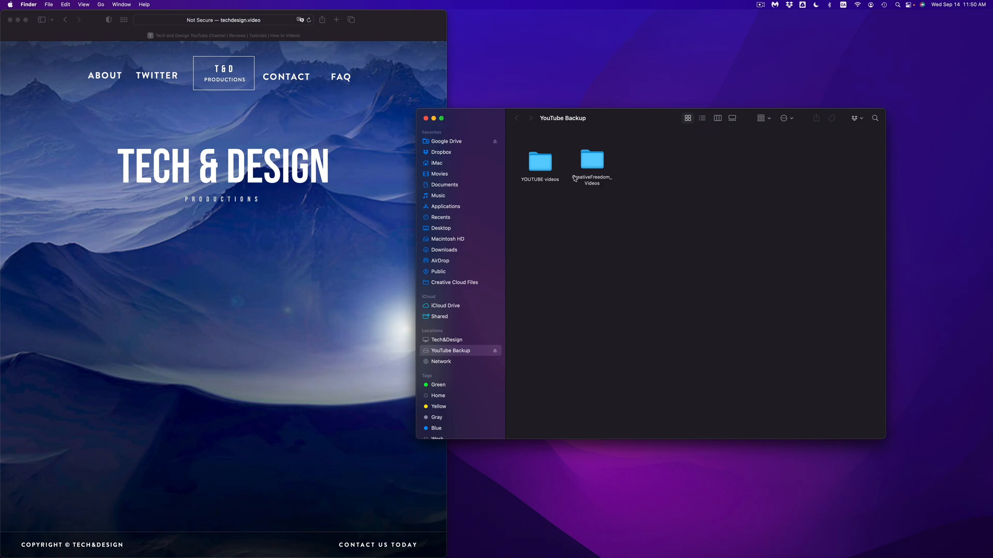
{"action": "mouse_move", "coordinate": [589, 172]}
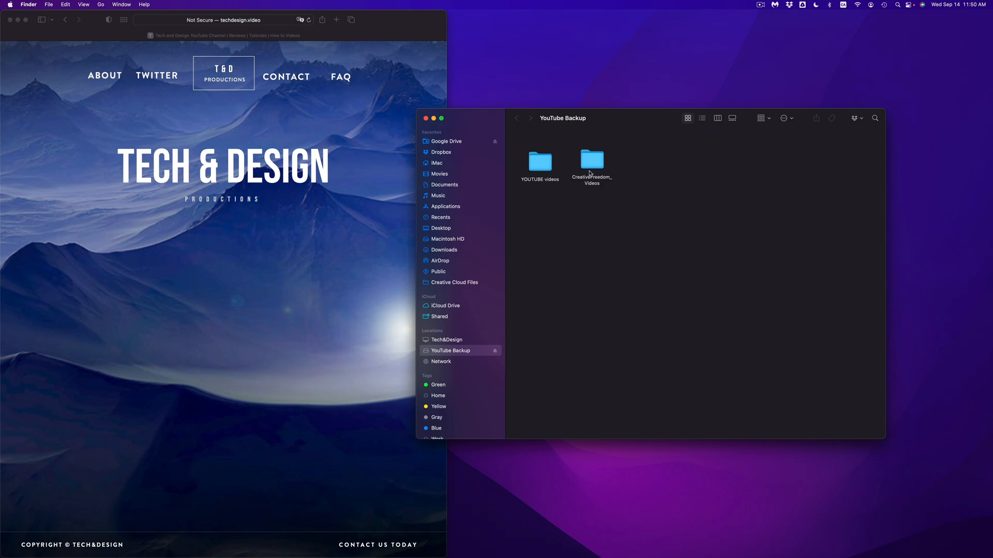
{"action": "mouse_move", "coordinate": [556, 166]}
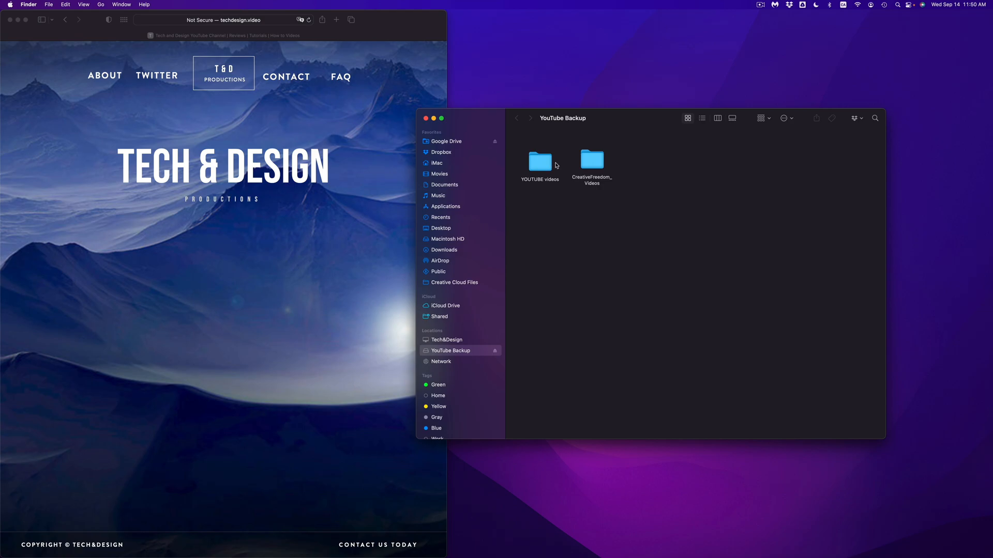
{"action": "mouse_move", "coordinate": [587, 173]}
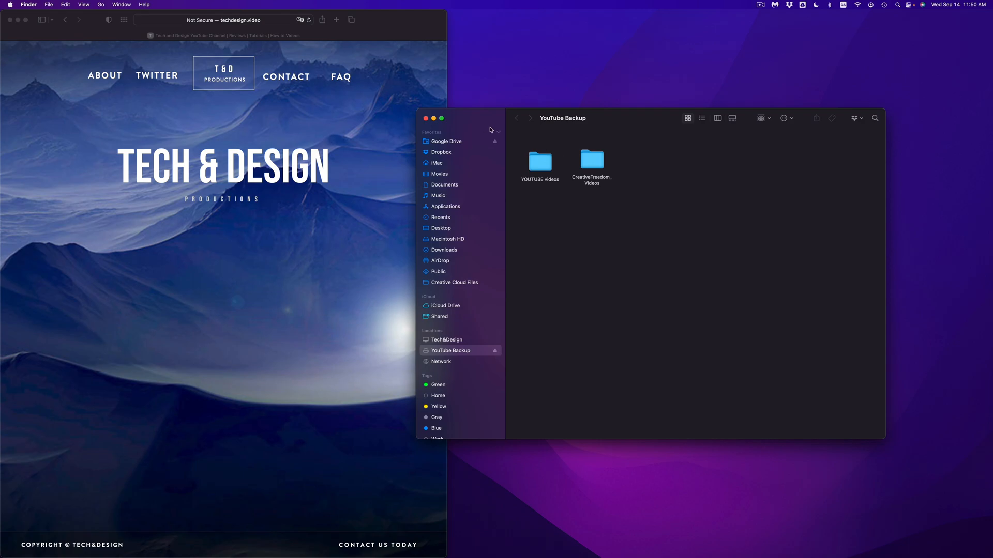
{"action": "mouse_move", "coordinate": [467, 125]}
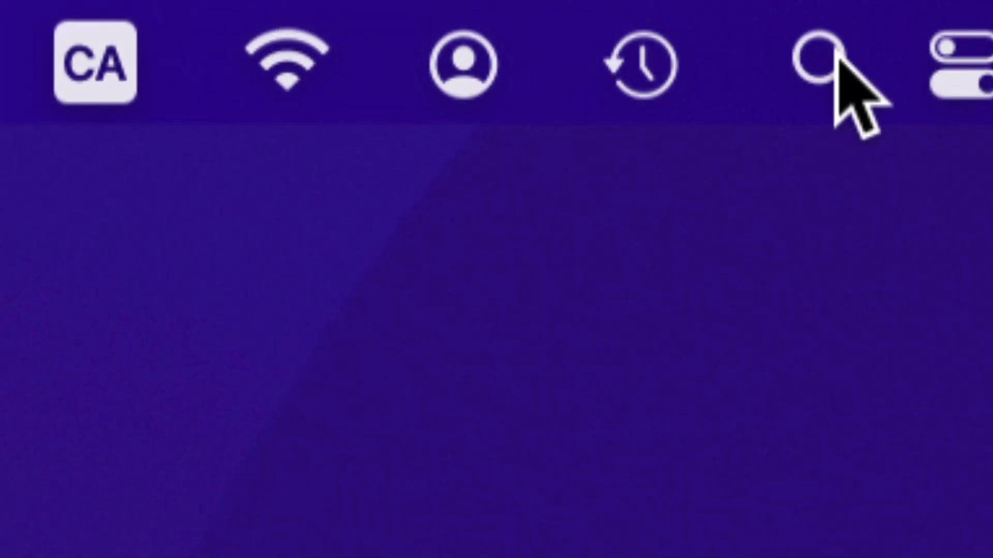
Search Spotlight for 'disk' and launch Disk Utility.
{"action": "left_click", "coordinate": [818, 63]}
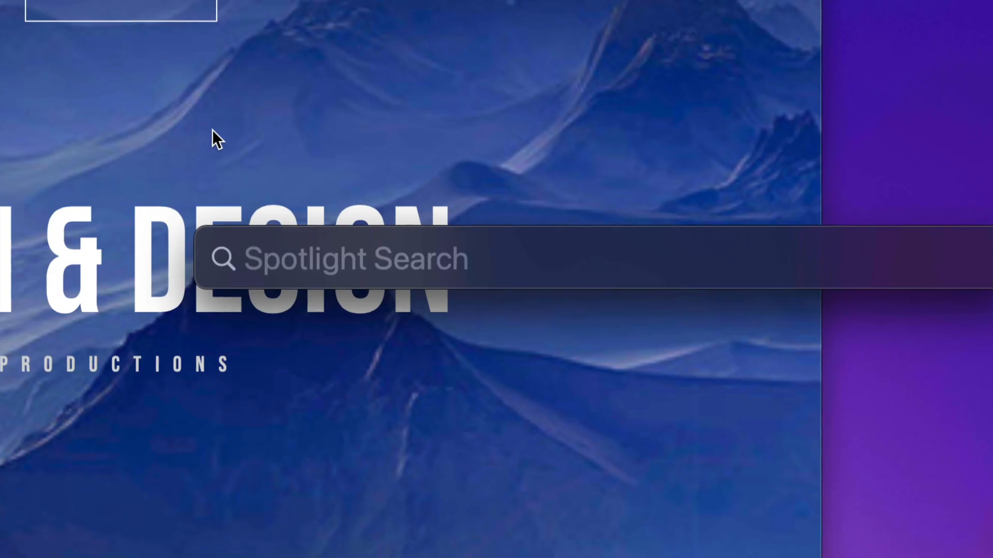
{"action": "type", "text": "disk"}
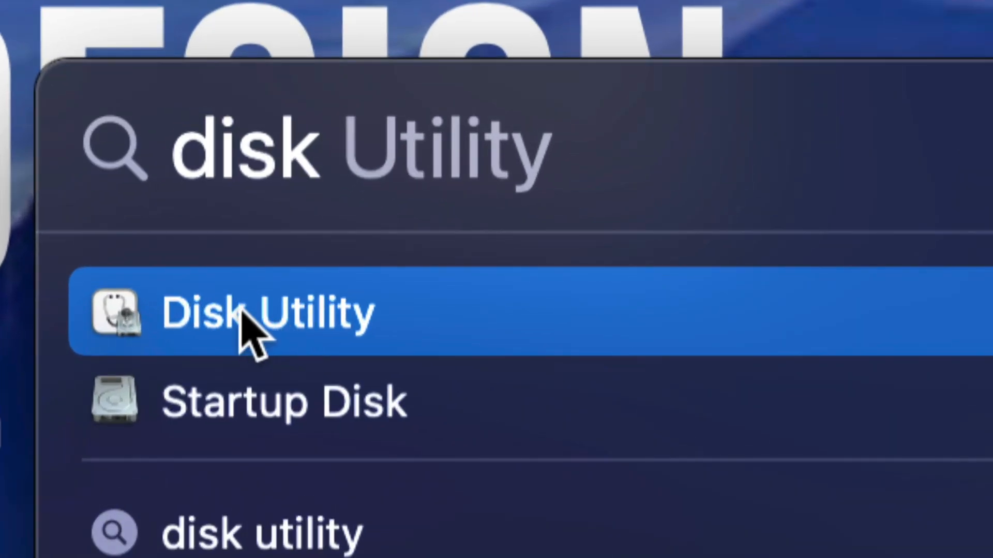
{"action": "left_click", "coordinate": [266, 312]}
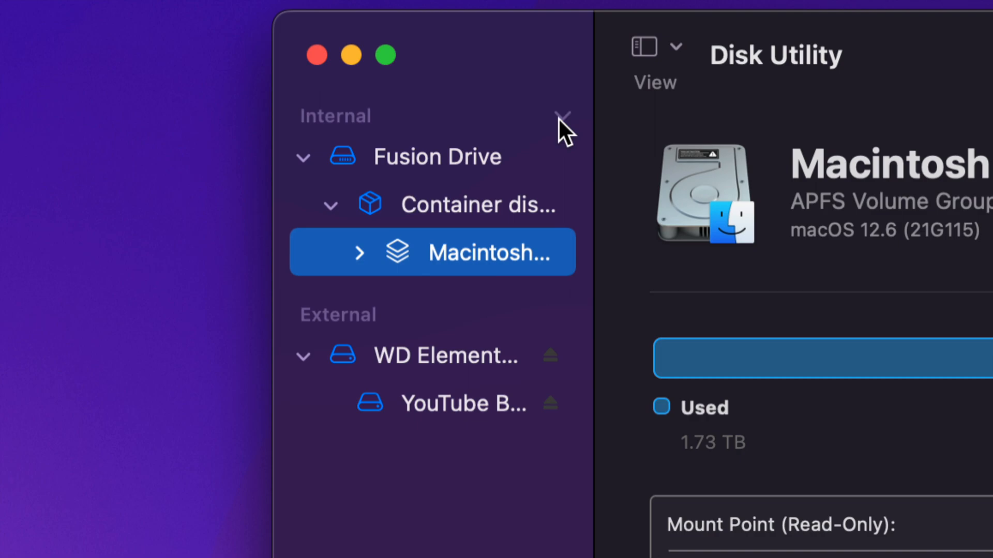
Hide the internal disks, check the View device listing, and select WD Elements.
{"action": "left_click", "coordinate": [562, 116]}
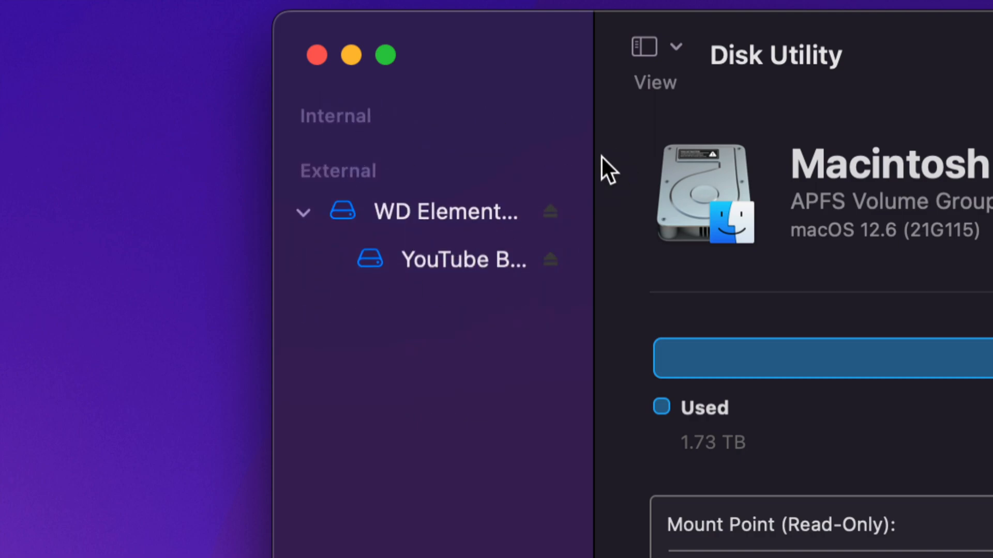
{"action": "mouse_move", "coordinate": [674, 56]}
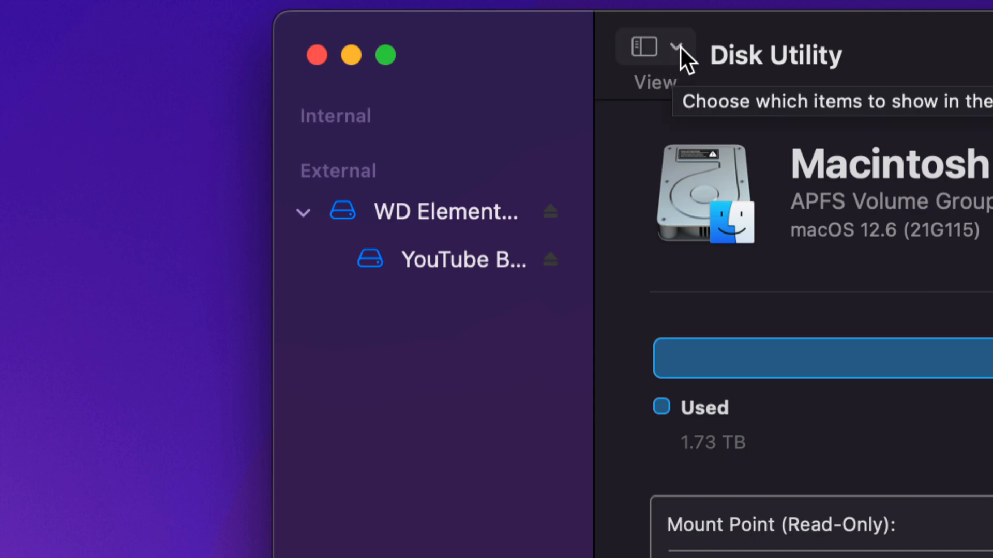
{"action": "left_click", "coordinate": [655, 46]}
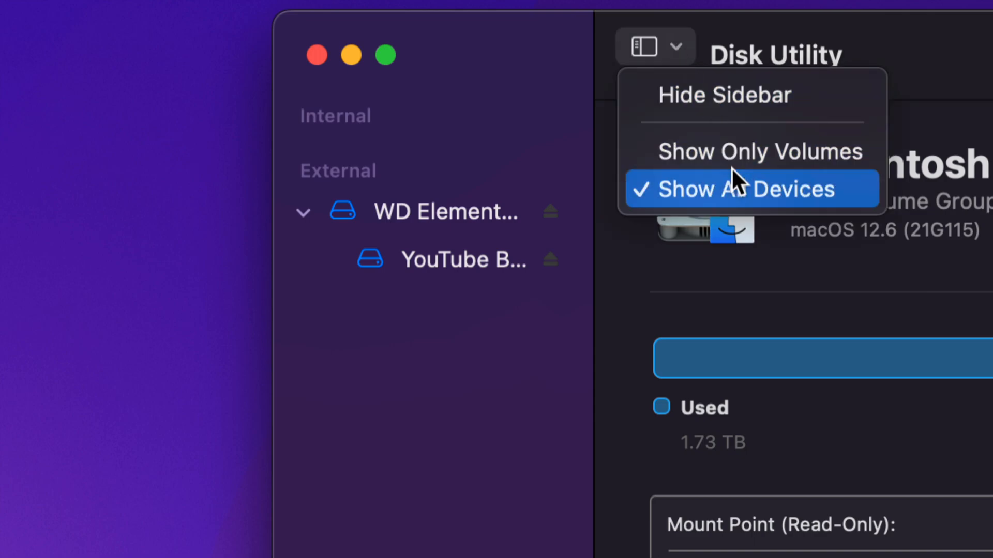
{"action": "mouse_move", "coordinate": [804, 199]}
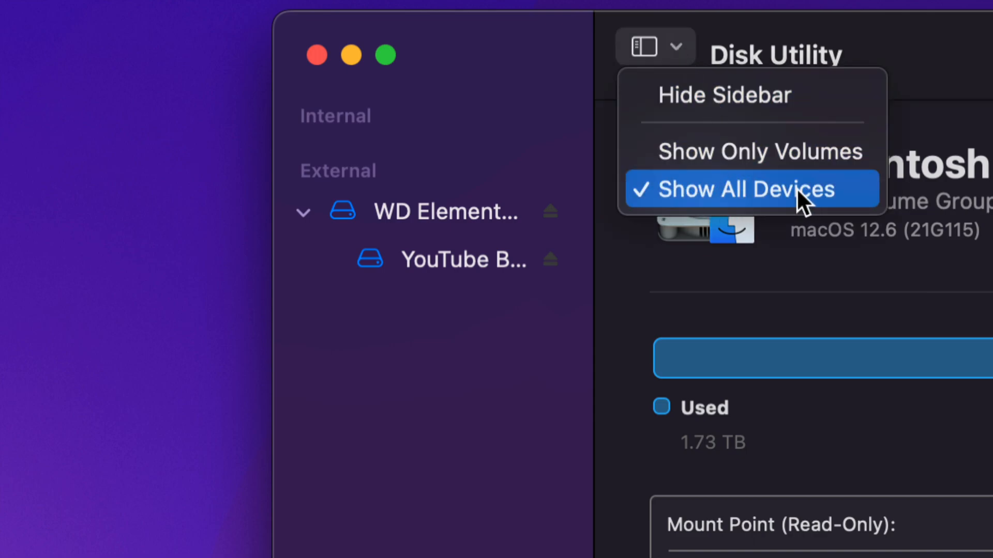
{"action": "mouse_move", "coordinate": [722, 111]}
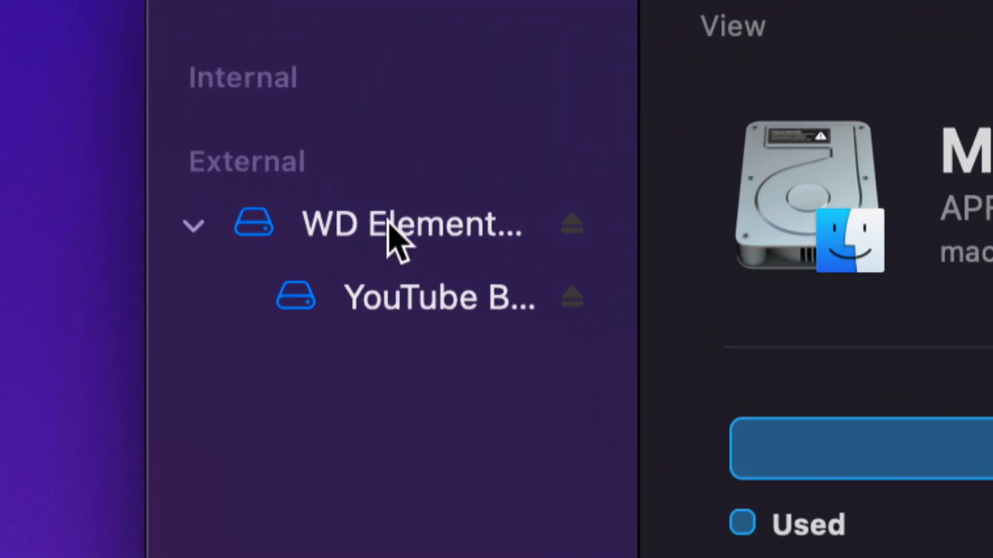
{"action": "mouse_move", "coordinate": [414, 364]}
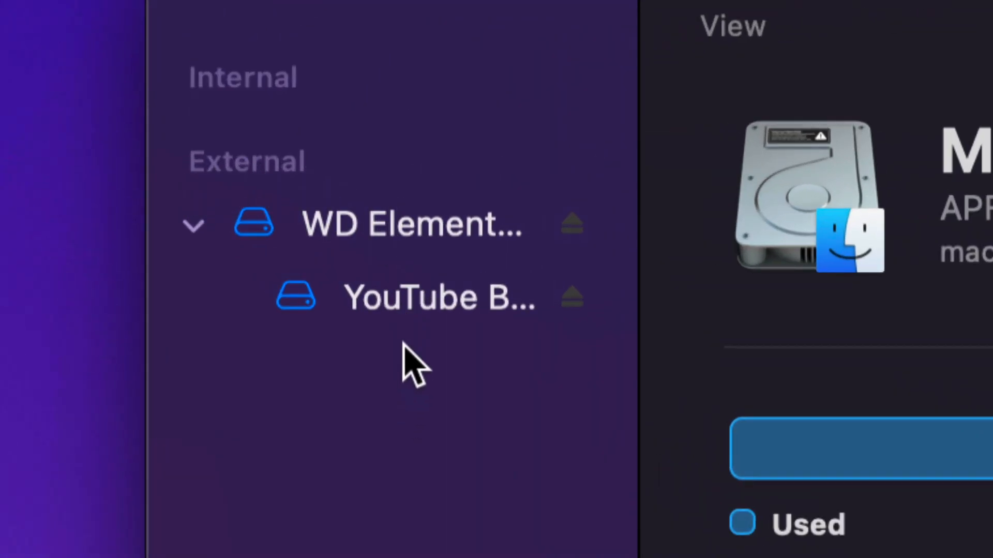
{"action": "left_click", "coordinate": [412, 223]}
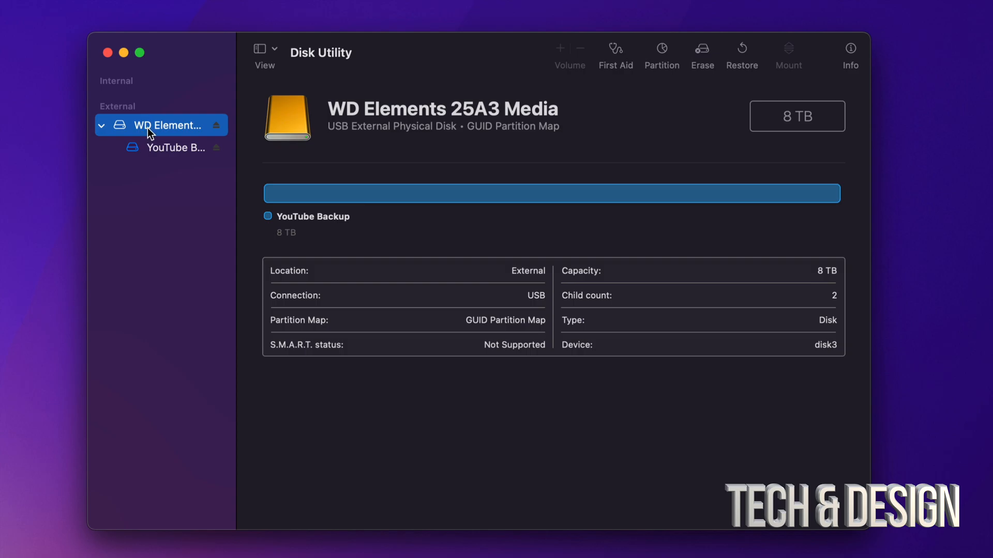
{"action": "mouse_move", "coordinate": [702, 50]}
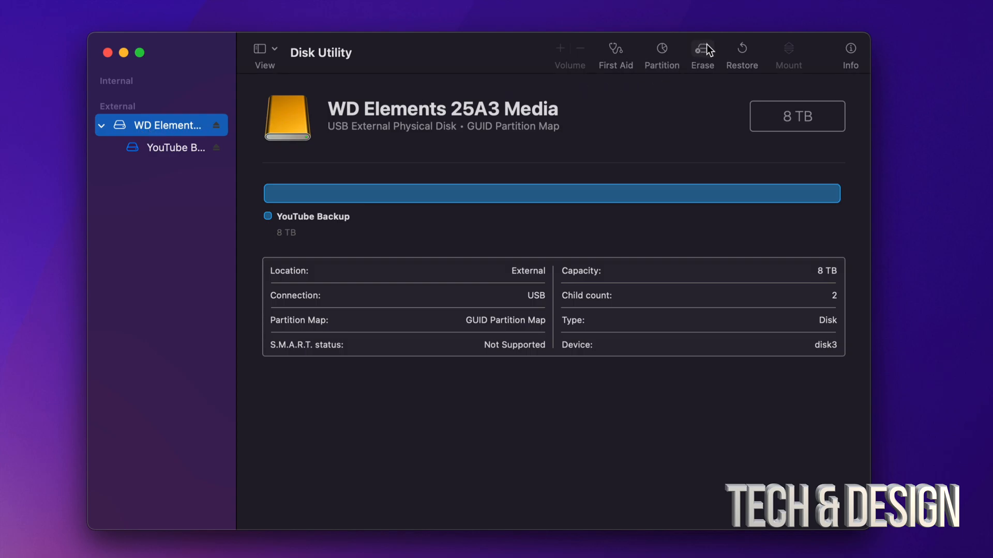
{"action": "mouse_move", "coordinate": [703, 50]}
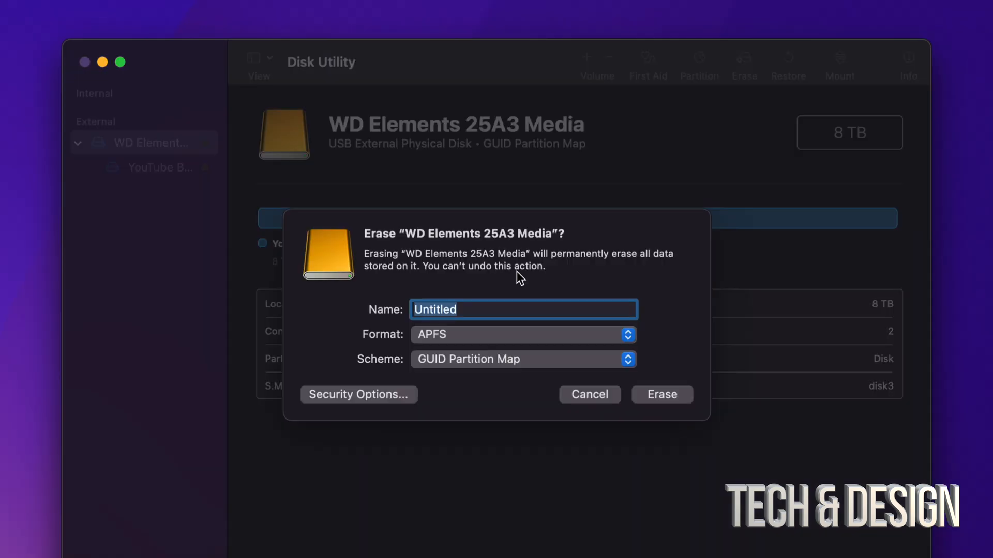
{"action": "mouse_move", "coordinate": [536, 300]}
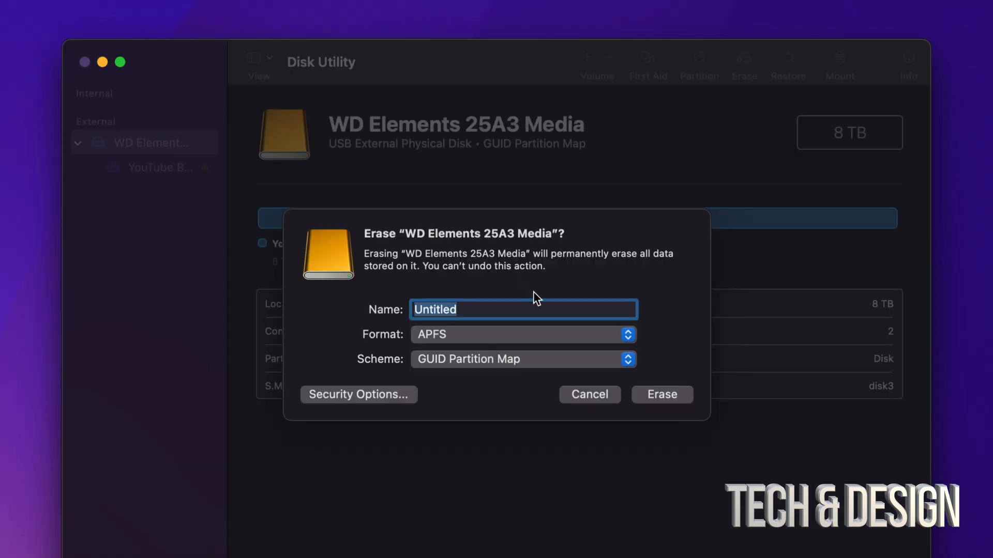
{"action": "mouse_move", "coordinate": [577, 334]}
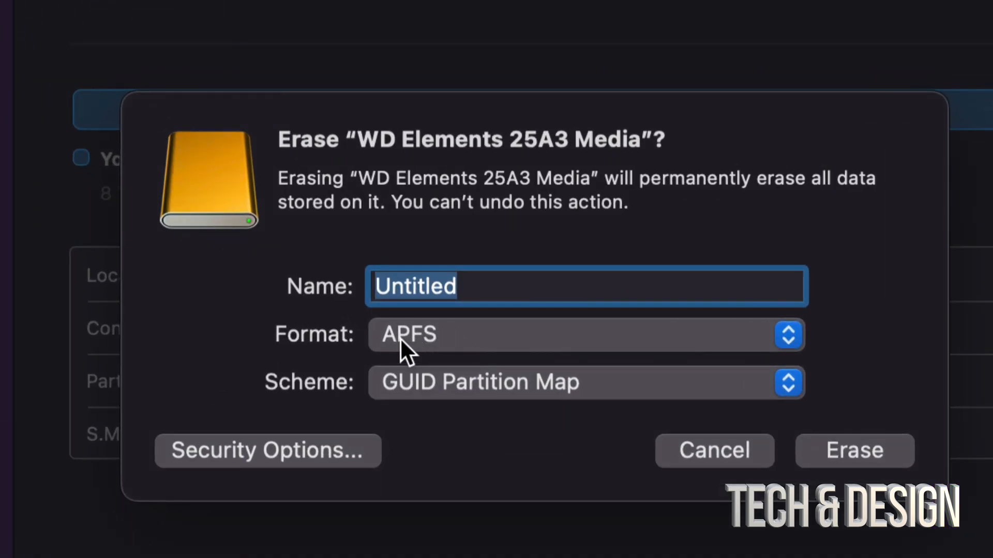
{"action": "left_click", "coordinate": [586, 335]}
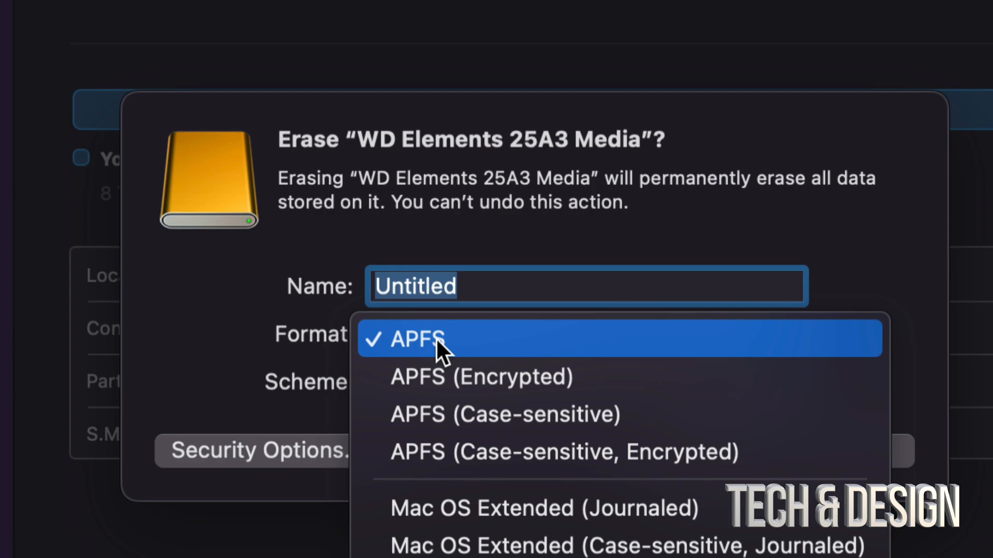
{"action": "mouse_move", "coordinate": [507, 508]}
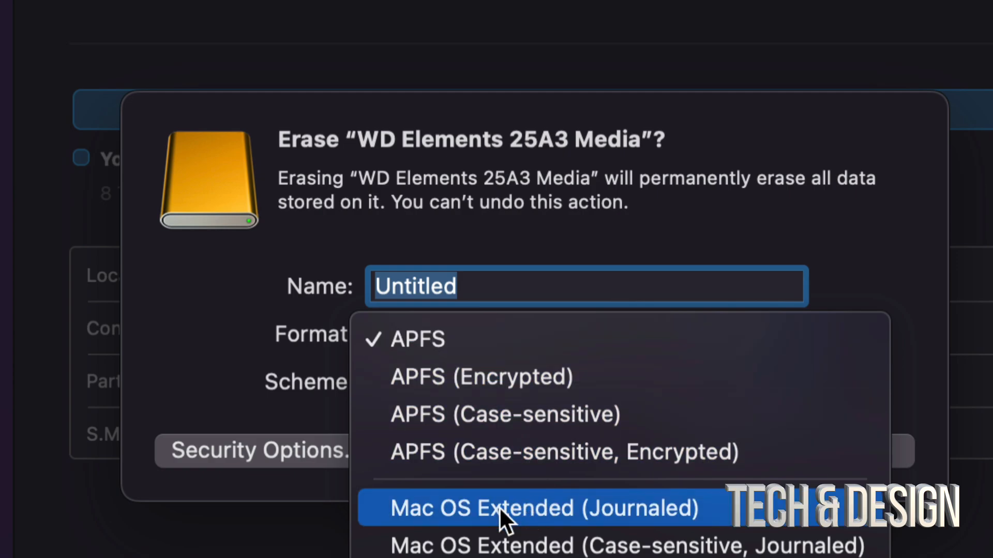
{"action": "left_click", "coordinate": [546, 508]}
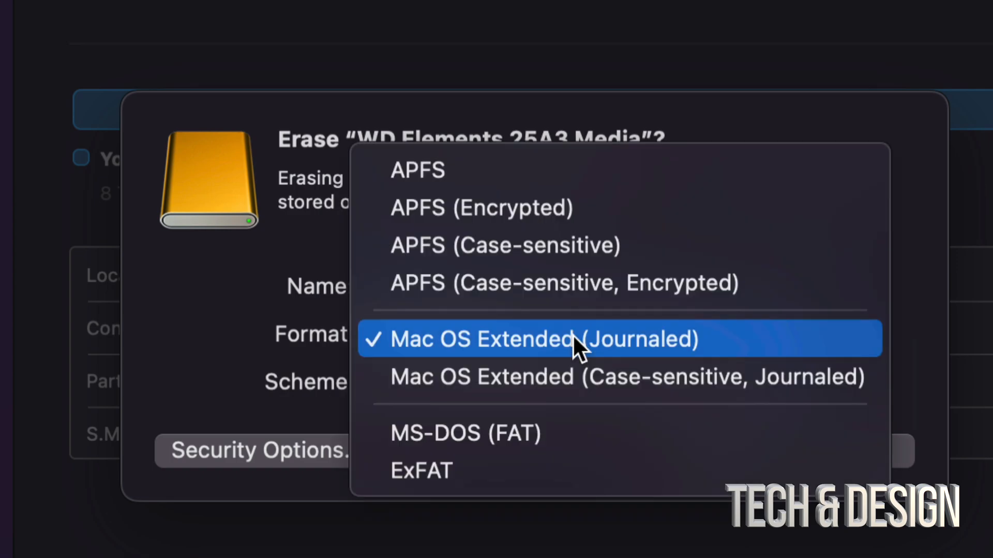
{"action": "left_click", "coordinate": [418, 170]}
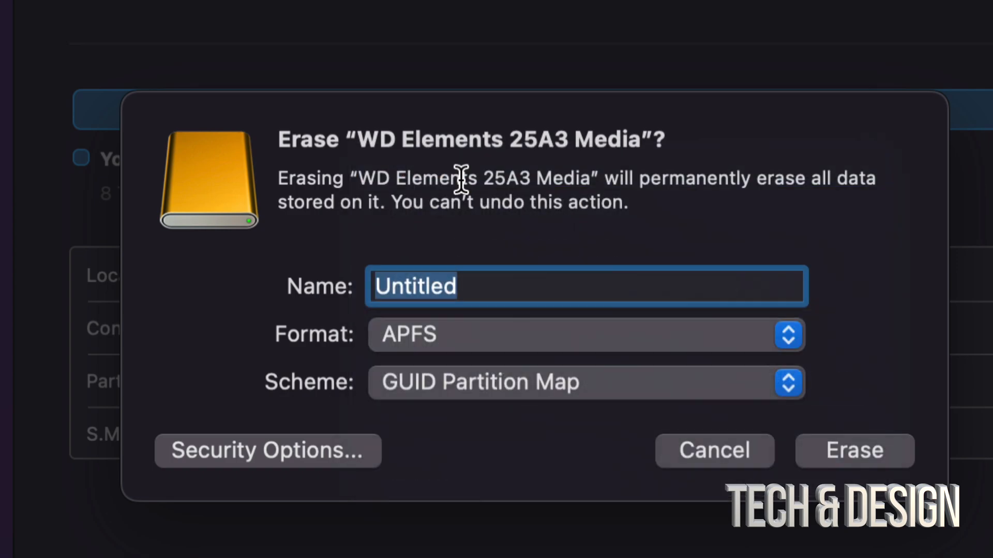
{"action": "mouse_move", "coordinate": [525, 406]}
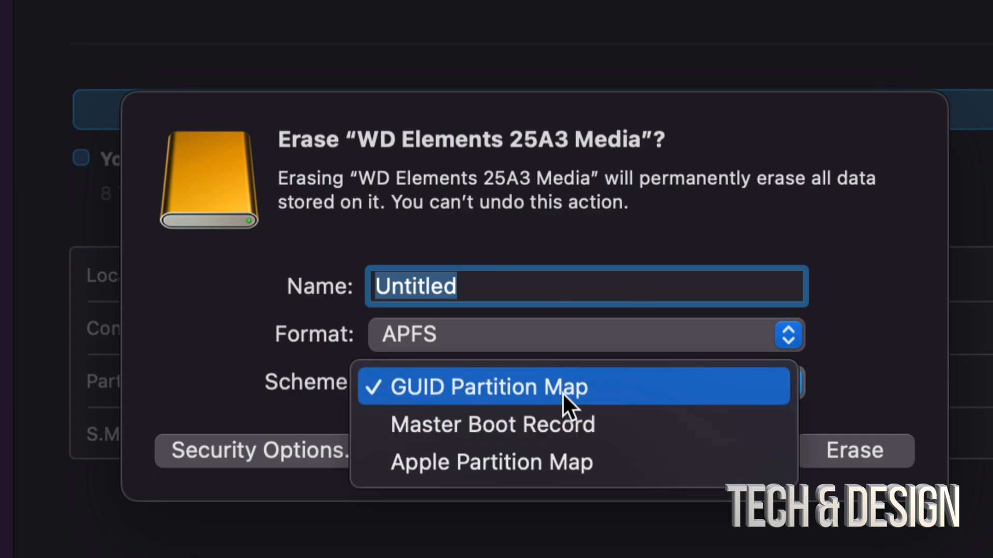
{"action": "left_click", "coordinate": [488, 386]}
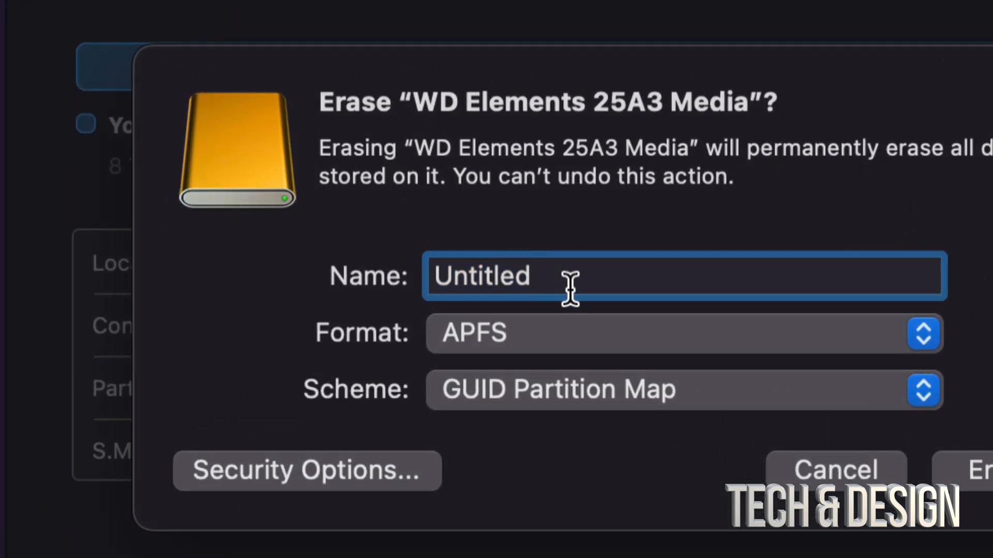
{"action": "mouse_move", "coordinate": [347, 494]}
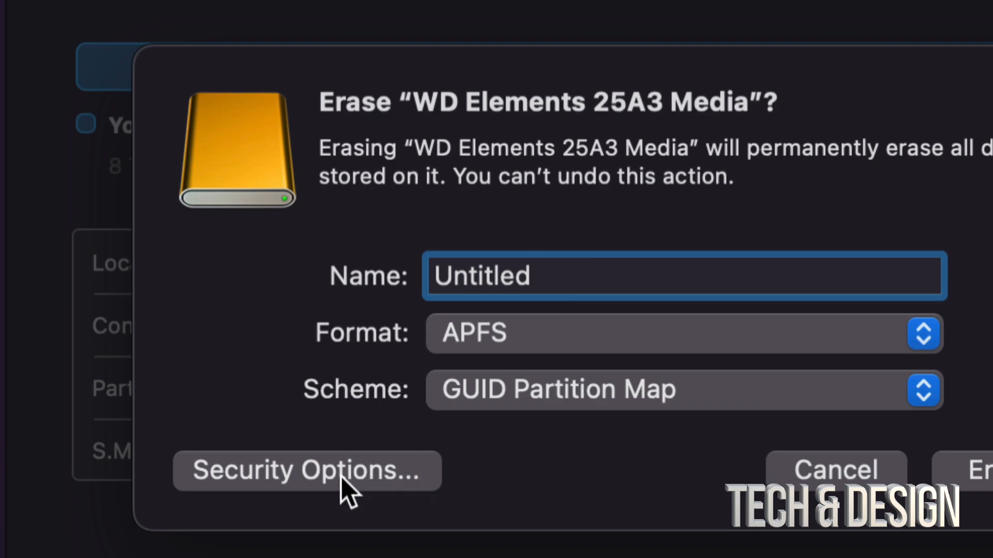
Lower the erase security level from Most Secure through 3-pass and 2-pass to Fastest.
{"action": "left_click", "coordinate": [305, 470]}
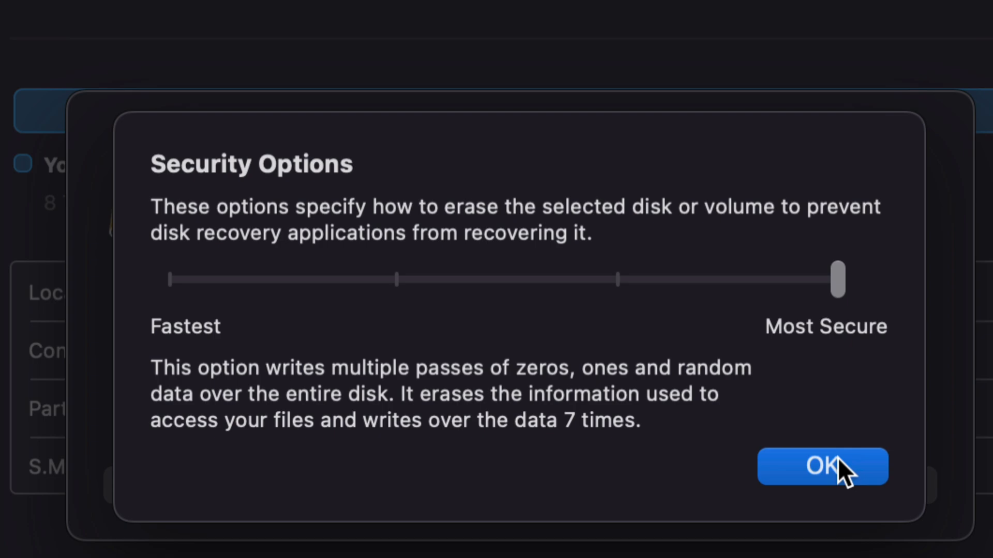
{"action": "left_click_drag", "start_coordinate": [837, 280], "coordinate": [616, 267]}
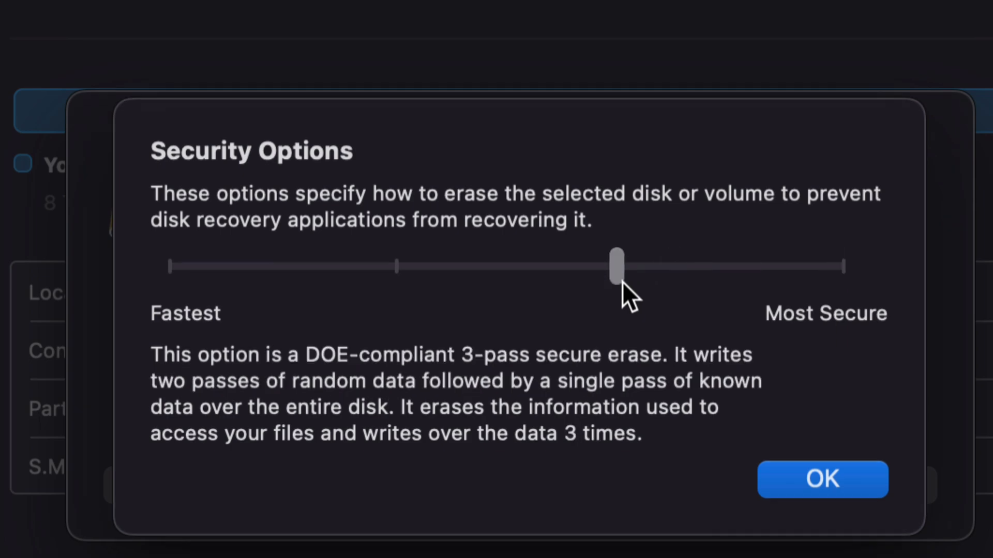
{"action": "left_click_drag", "start_coordinate": [617, 266], "coordinate": [396, 279]}
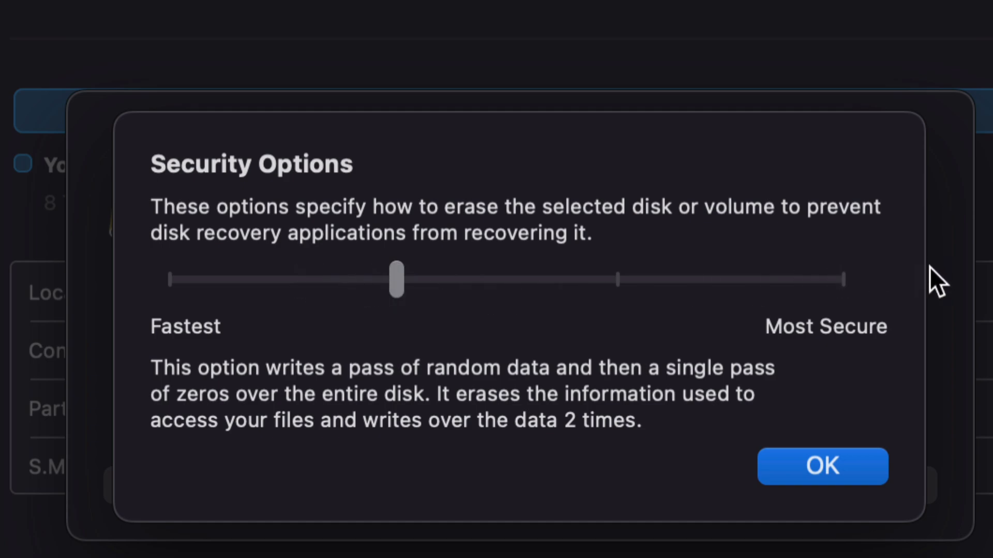
{"action": "mouse_move", "coordinate": [812, 297]}
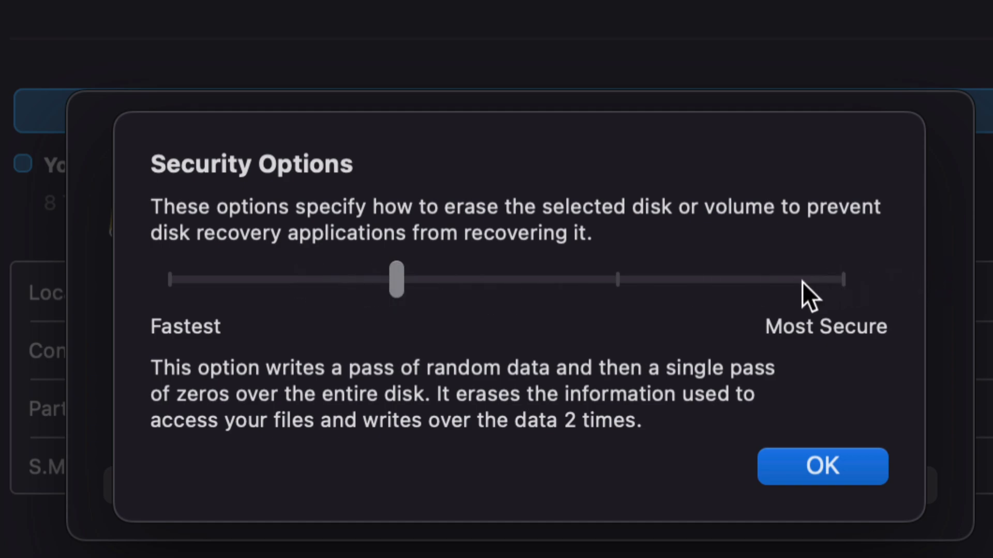
{"action": "mouse_move", "coordinate": [178, 291]}
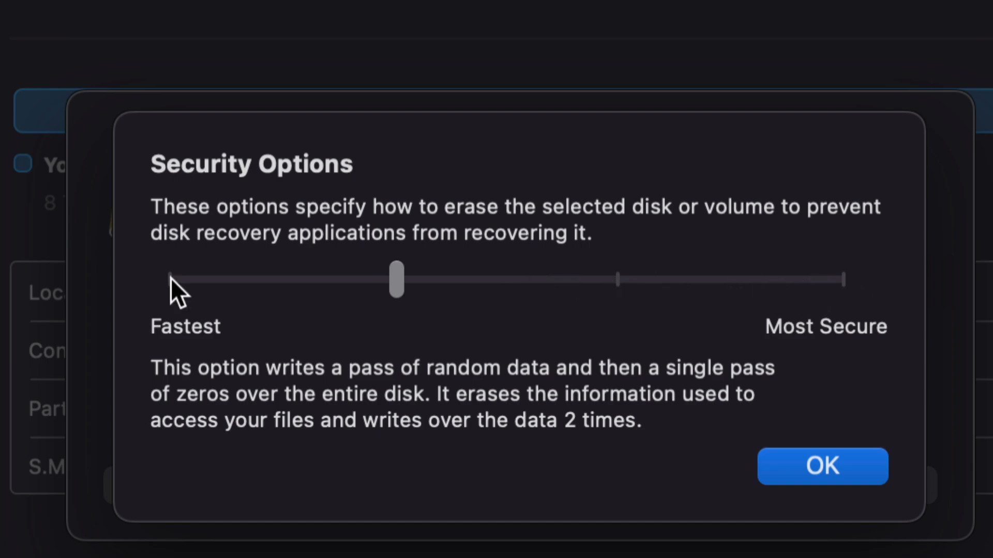
{"action": "left_click_drag", "start_coordinate": [395, 280], "coordinate": [176, 292]}
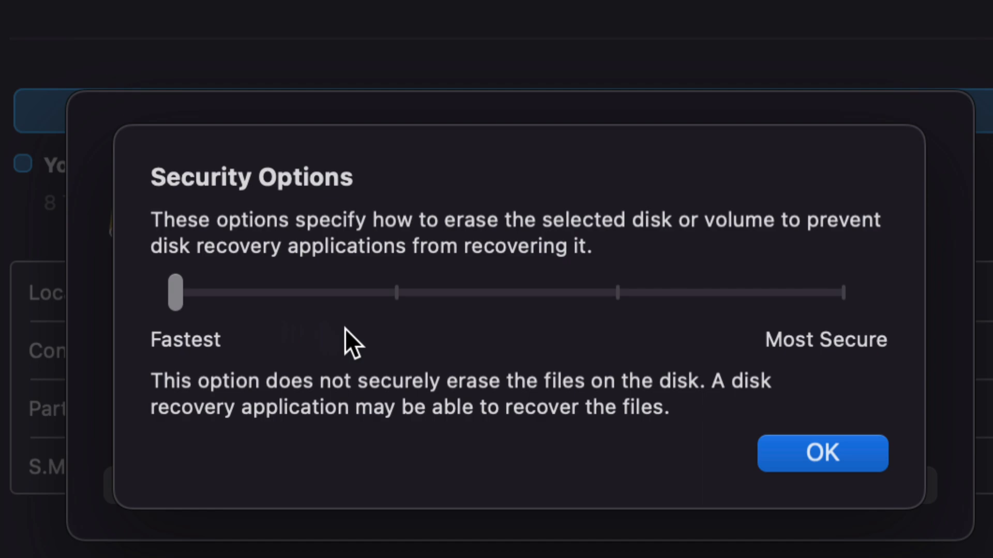
{"action": "mouse_move", "coordinate": [247, 345]}
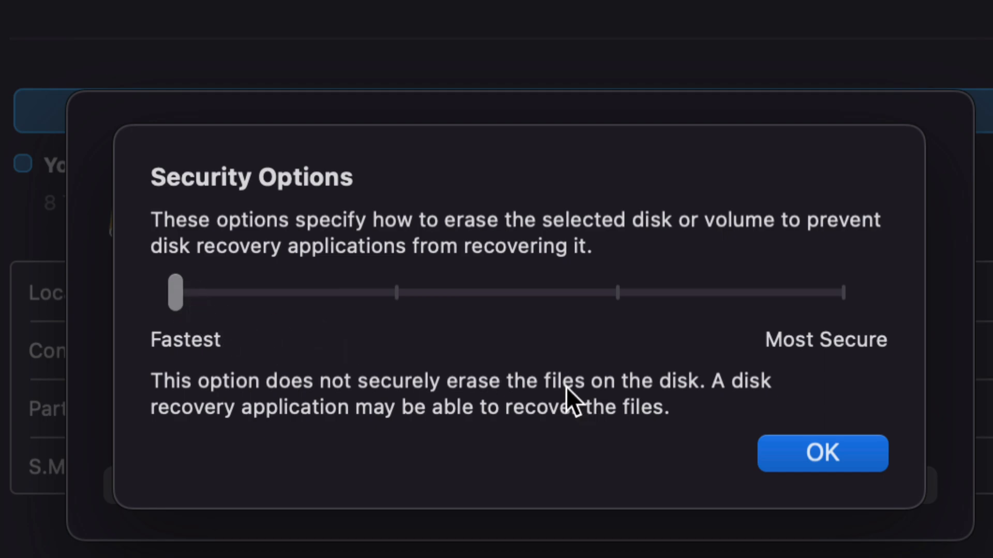
Slide security up to 7-pass, back down to Fastest, and confirm with OK.
{"action": "left_click_drag", "start_coordinate": [175, 293], "coordinate": [397, 279]}
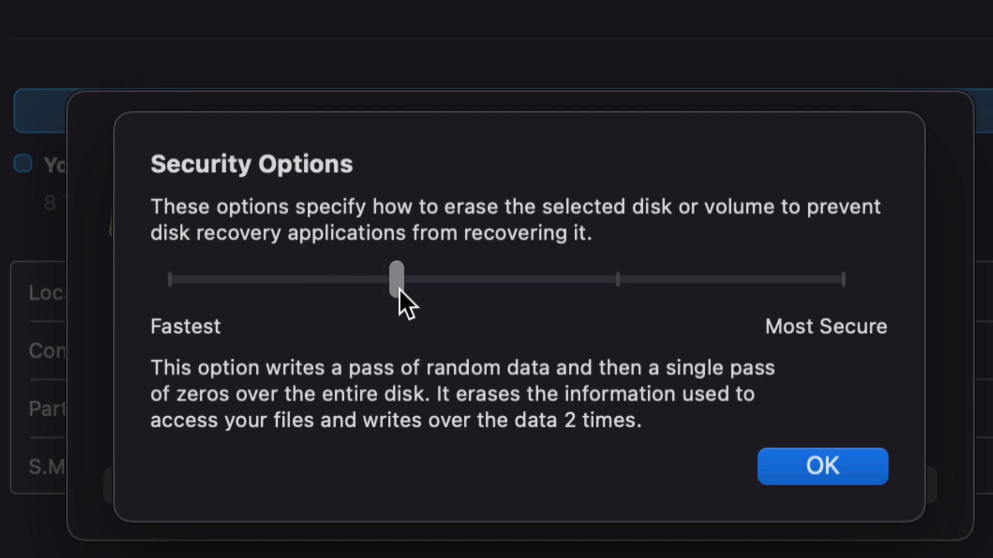
{"action": "mouse_move", "coordinate": [583, 304]}
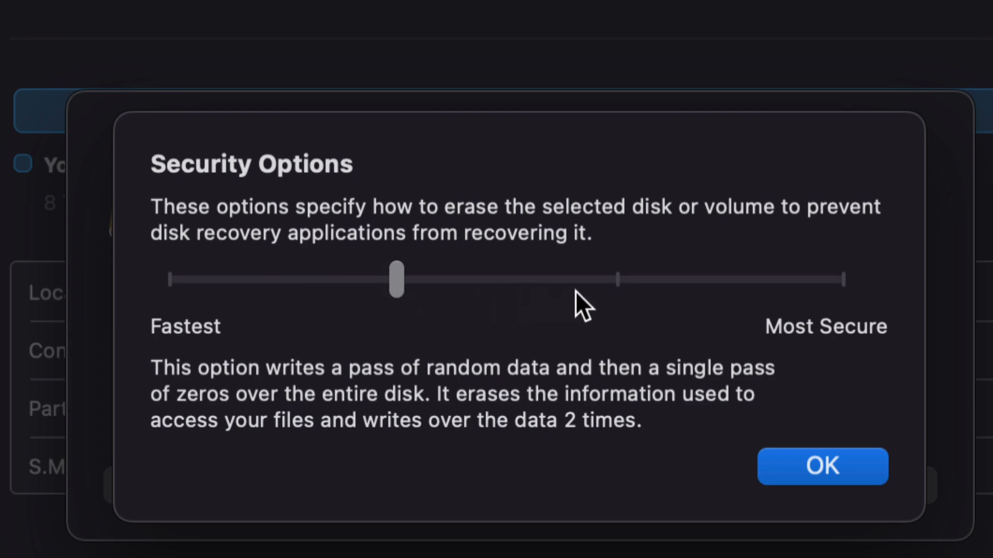
{"action": "left_click_drag", "start_coordinate": [396, 280], "coordinate": [837, 280]}
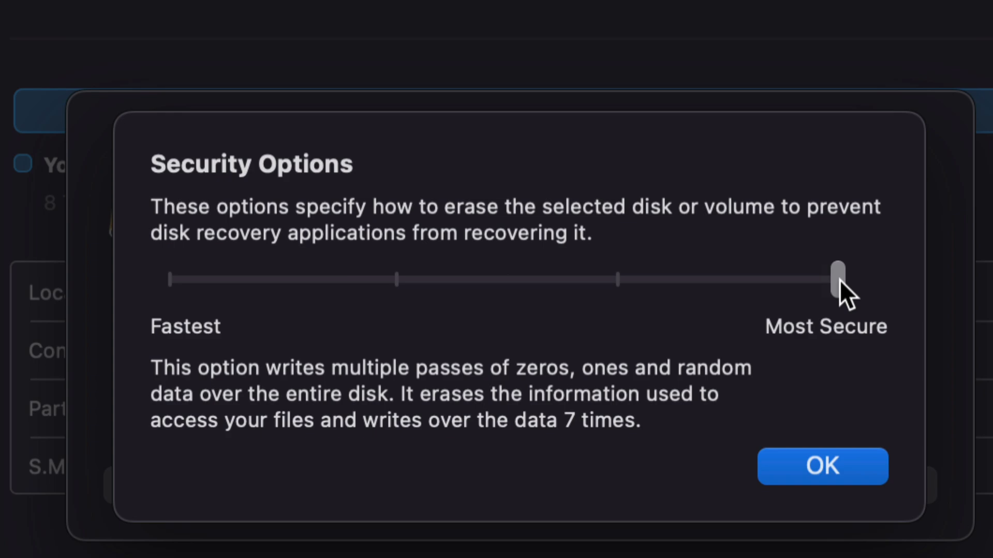
{"action": "mouse_move", "coordinate": [861, 341]}
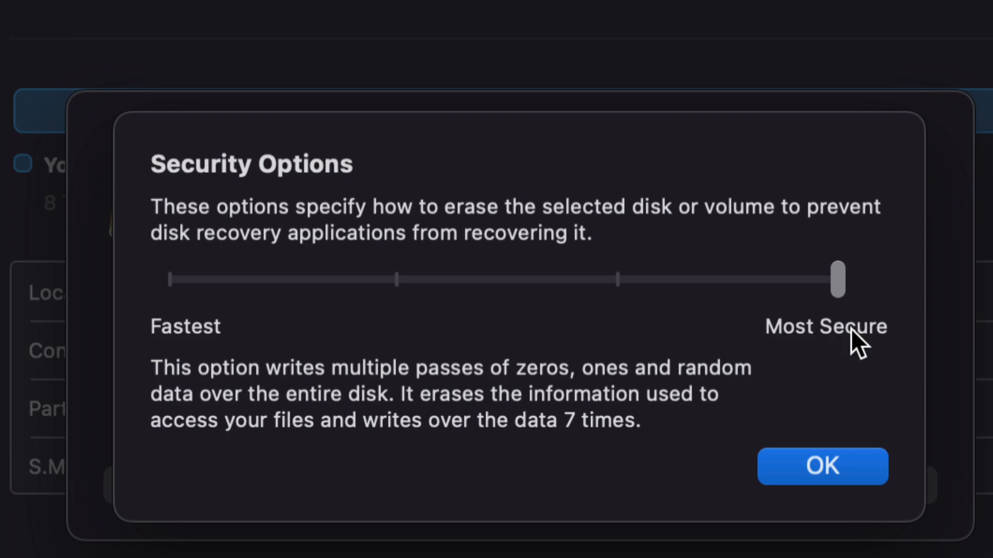
{"action": "mouse_move", "coordinate": [201, 302]}
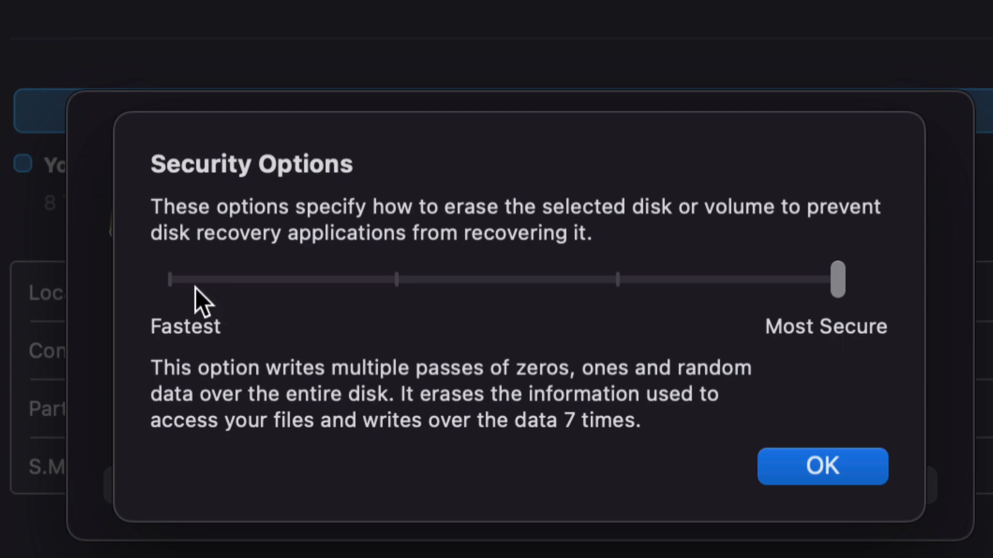
{"action": "left_click_drag", "start_coordinate": [837, 280], "coordinate": [175, 291]}
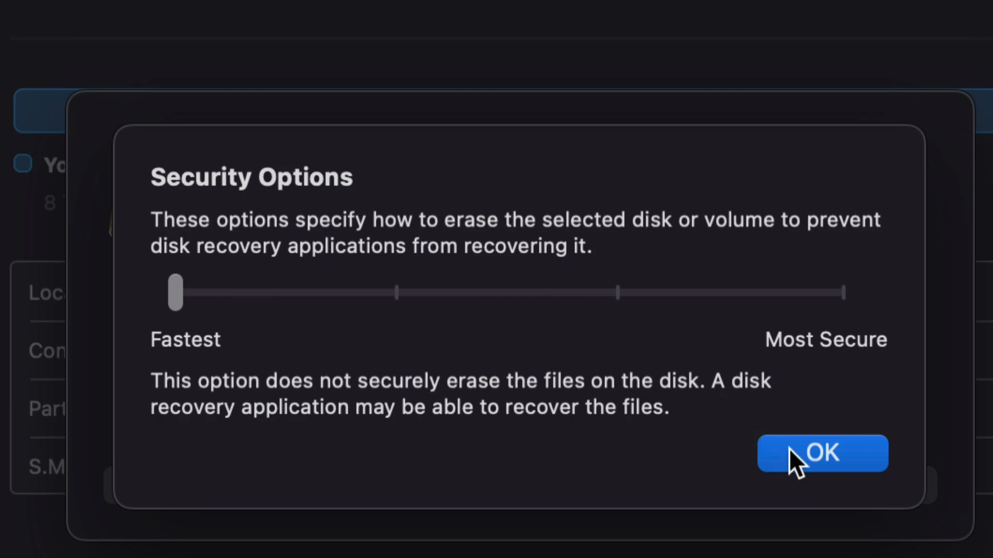
{"action": "left_click", "coordinate": [821, 453]}
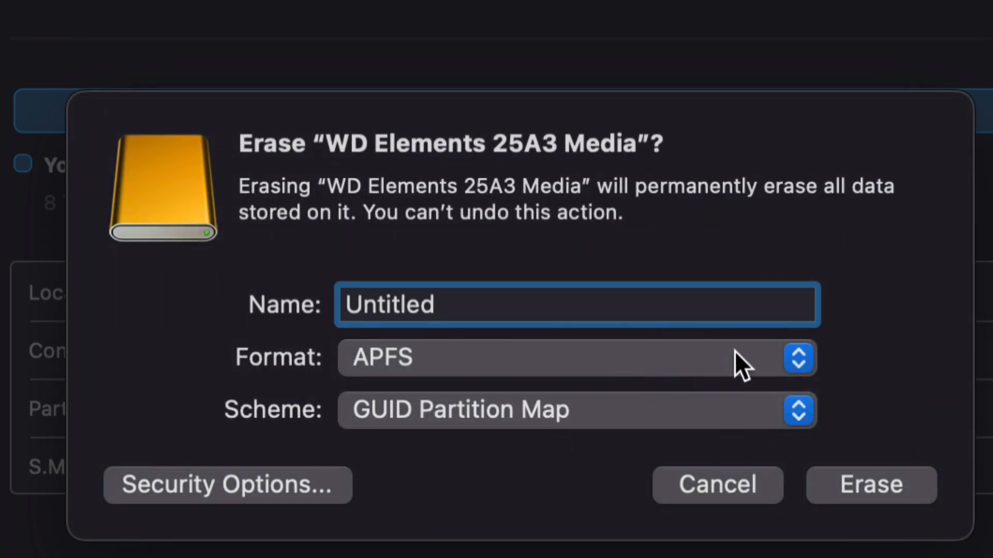
Erase the WD Elements drive as Mac OS Extended (Journaled) and dismiss the completion report.
{"action": "left_click", "coordinate": [798, 358]}
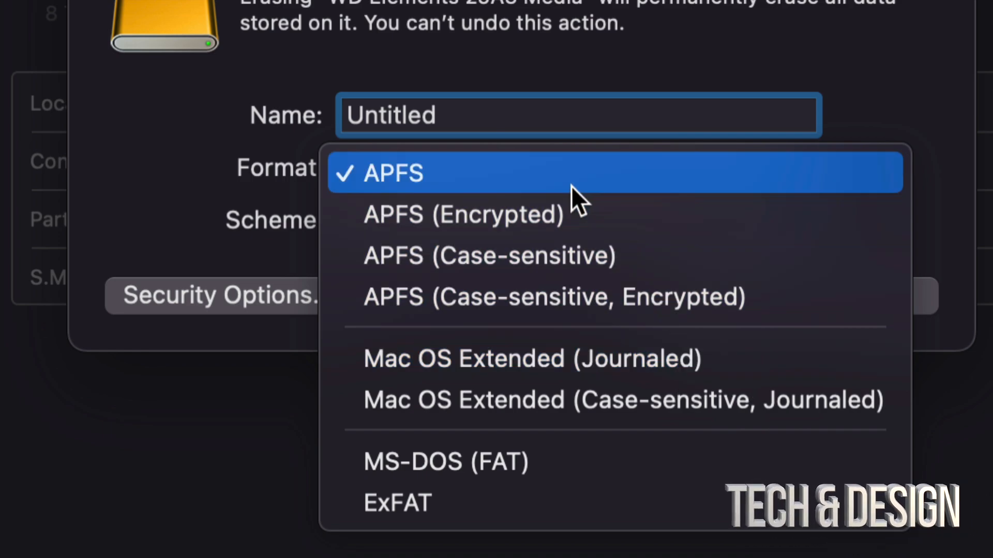
{"action": "mouse_move", "coordinate": [544, 503]}
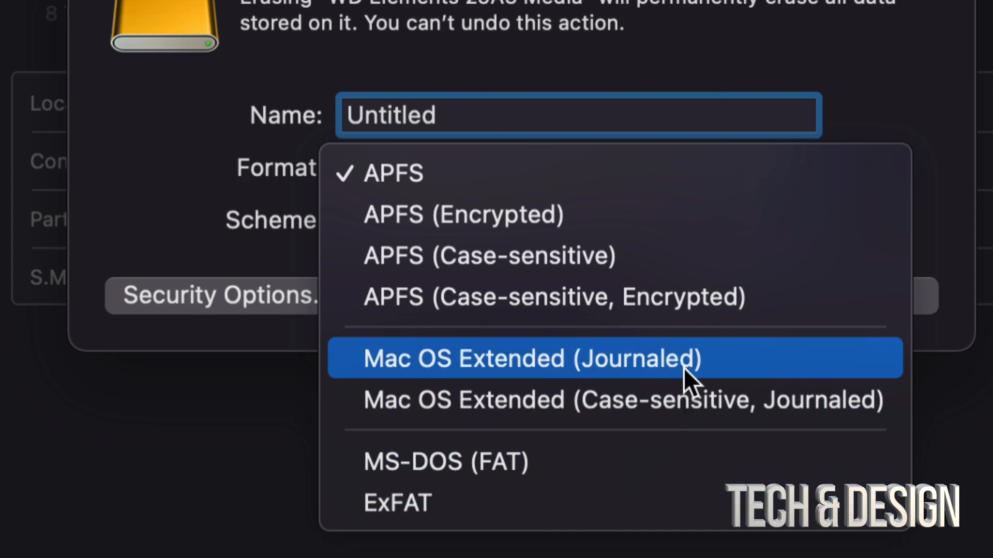
{"action": "left_click", "coordinate": [531, 358]}
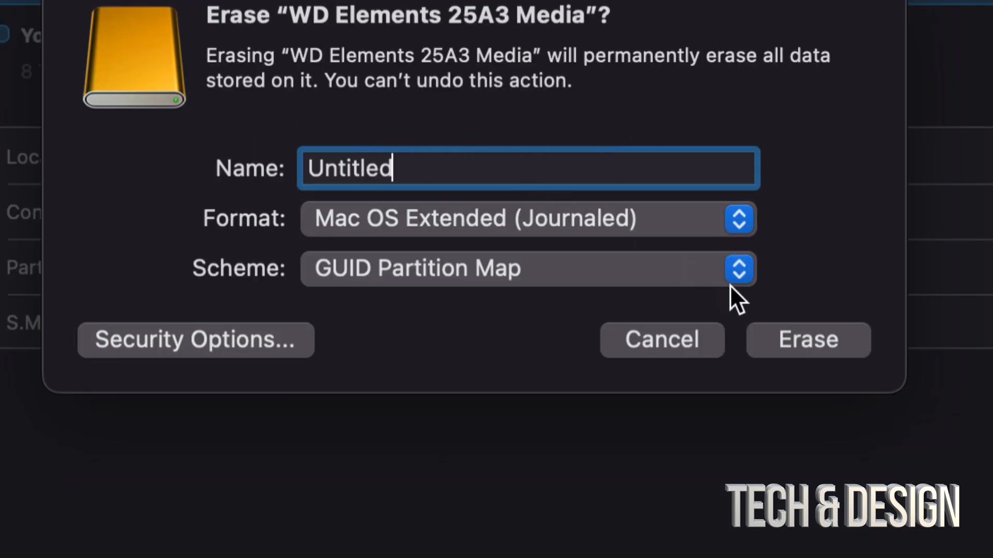
{"action": "left_click", "coordinate": [807, 340]}
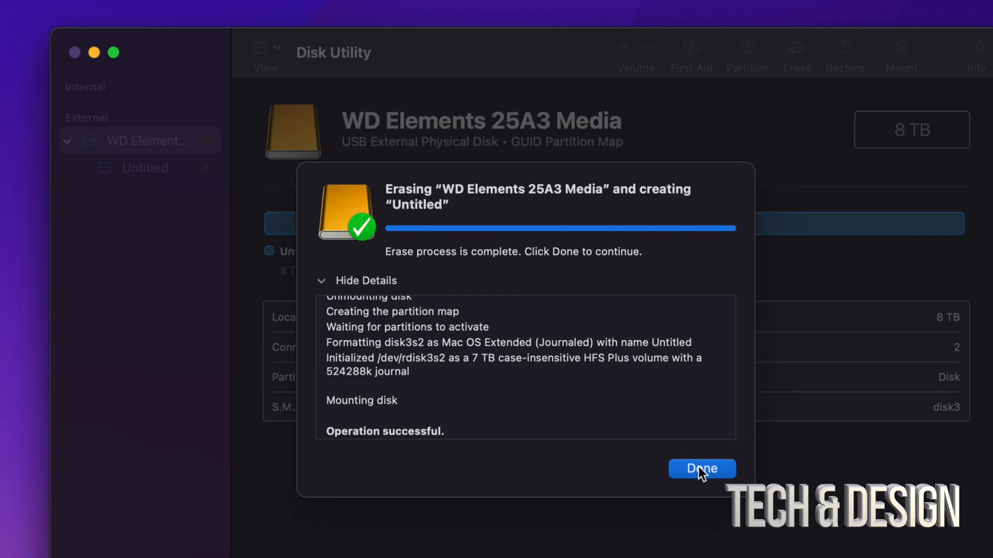
{"action": "left_click", "coordinate": [701, 469]}
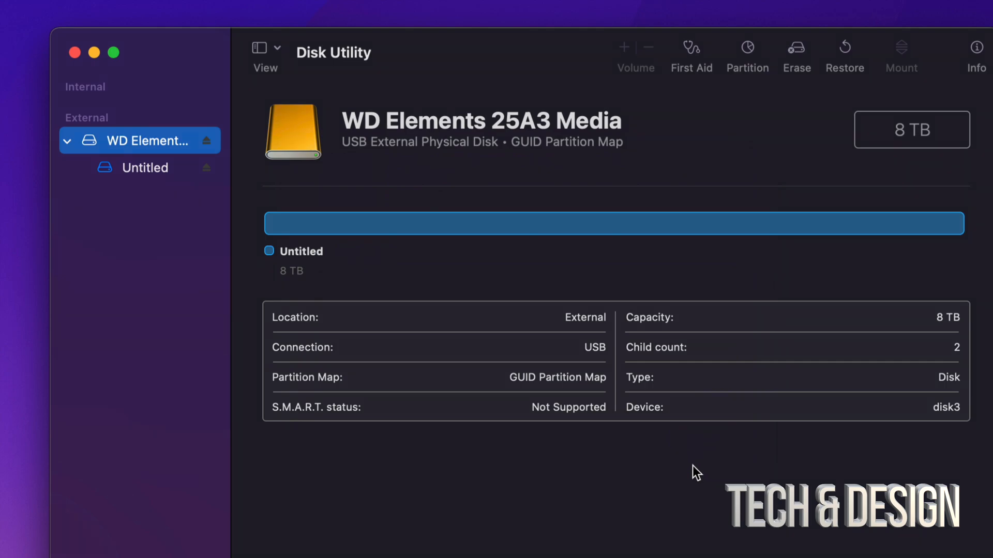
{"action": "mouse_move", "coordinate": [838, 364]}
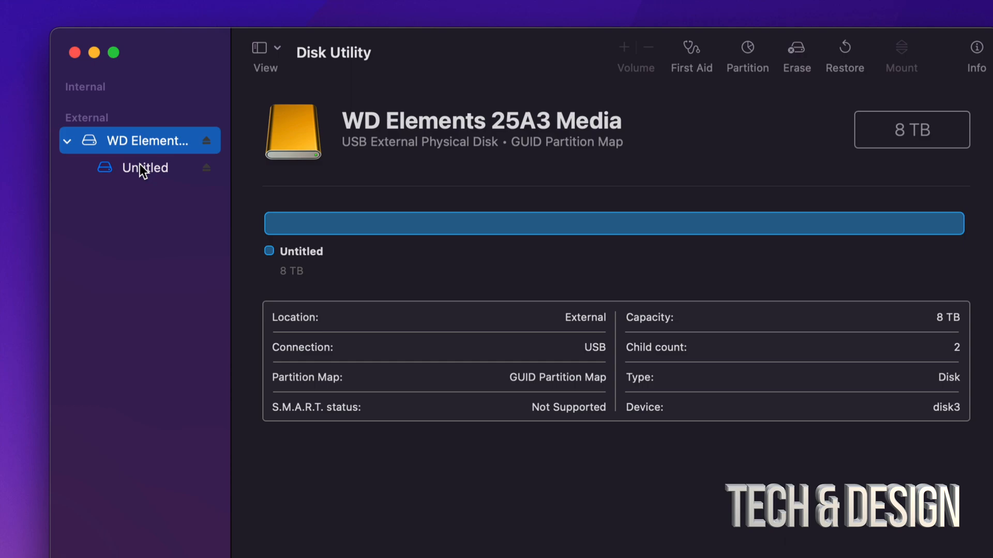
Select the Untitled volume to check its 8 TB Mac OS Extended (Journaled) details.
{"action": "left_click", "coordinate": [144, 168]}
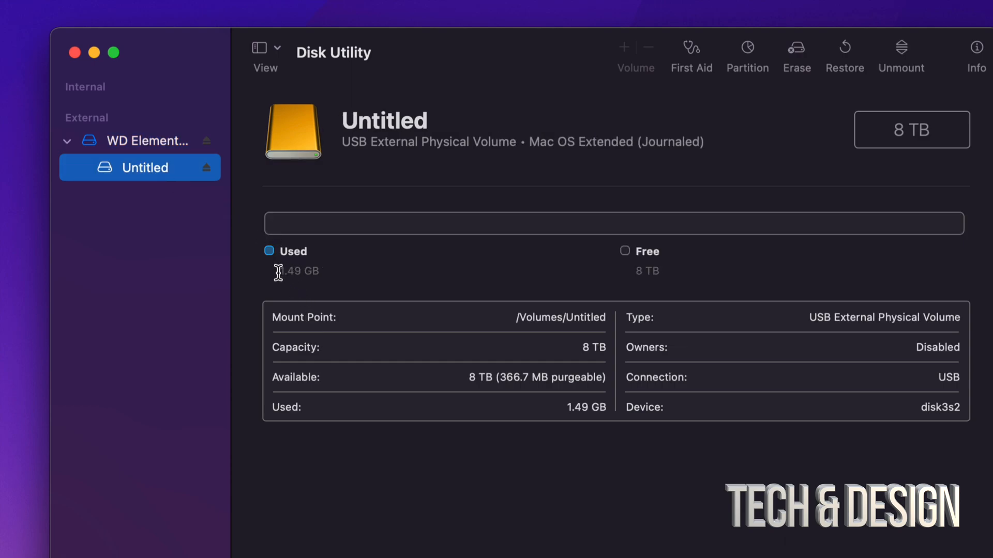
{"action": "mouse_move", "coordinate": [325, 284]}
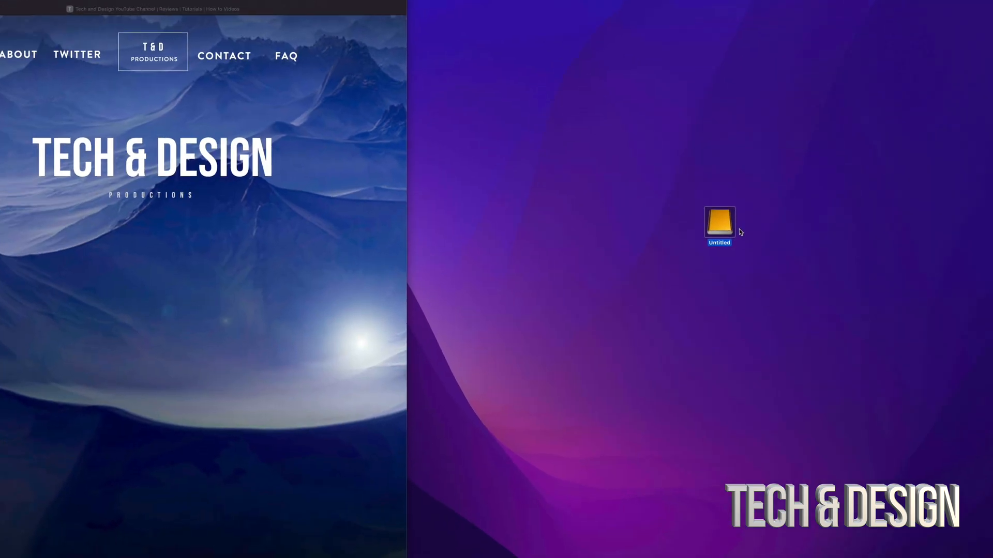
{"action": "double_click", "coordinate": [718, 223]}
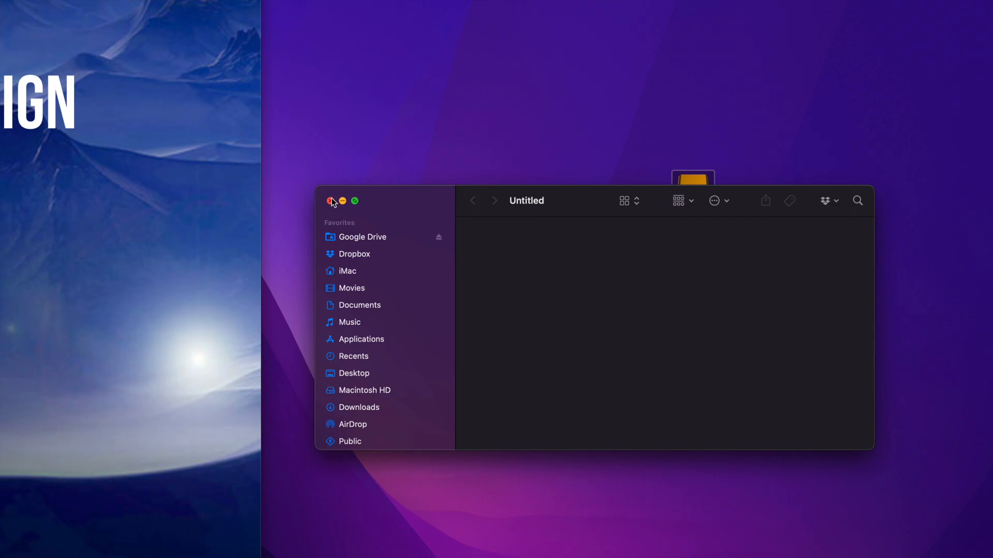
{"action": "left_click", "coordinate": [332, 201]}
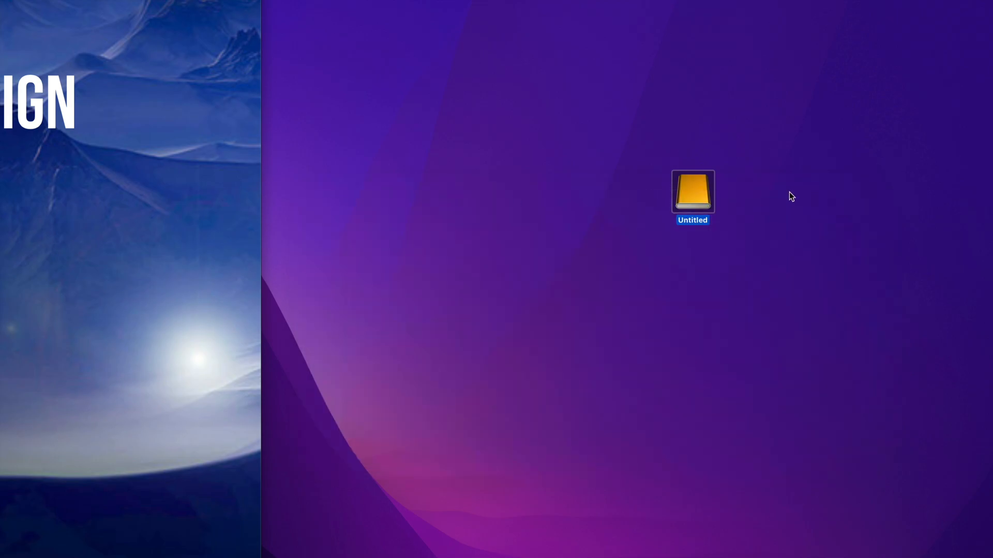